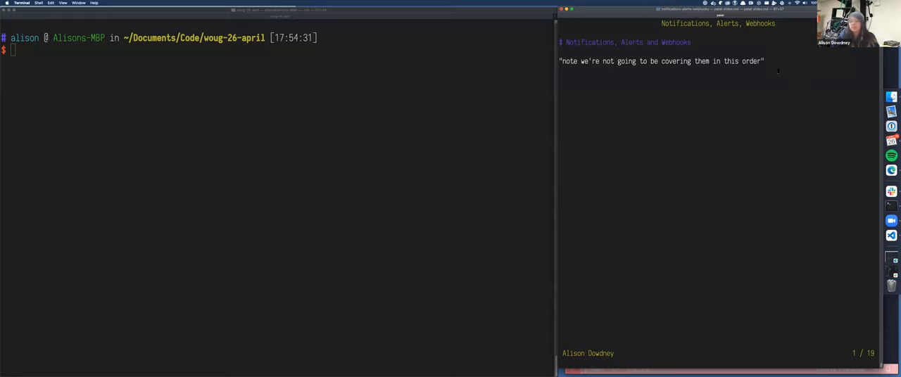
mouse_move(779, 84)
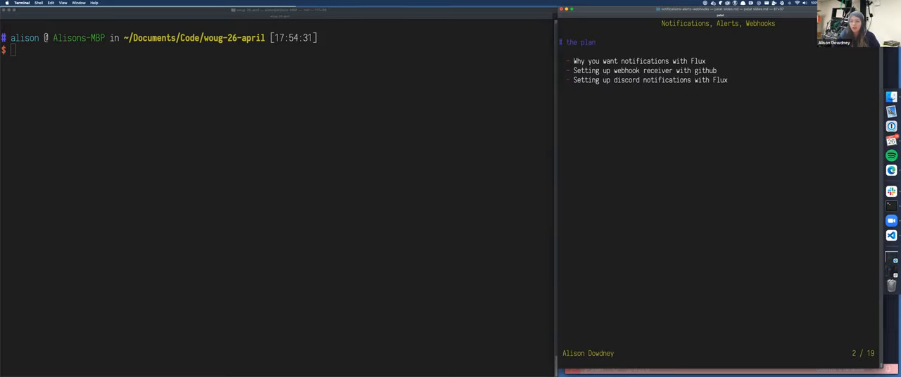
Step the Flux notifications deck forward to slide 5, the Kubernetes cluster setup.
key("right")
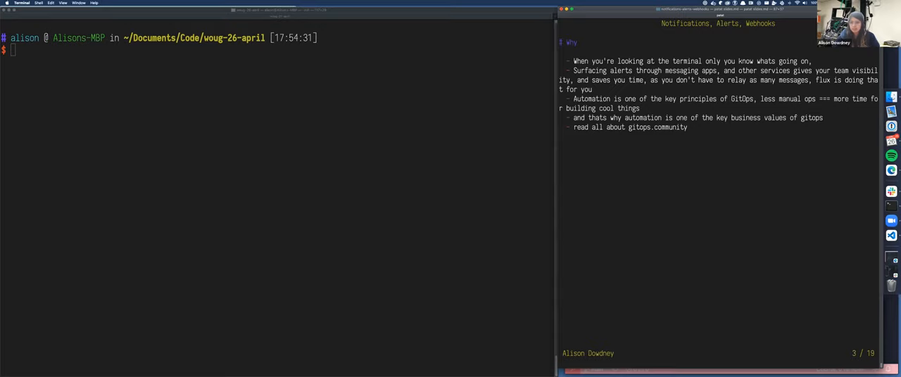
key("right")
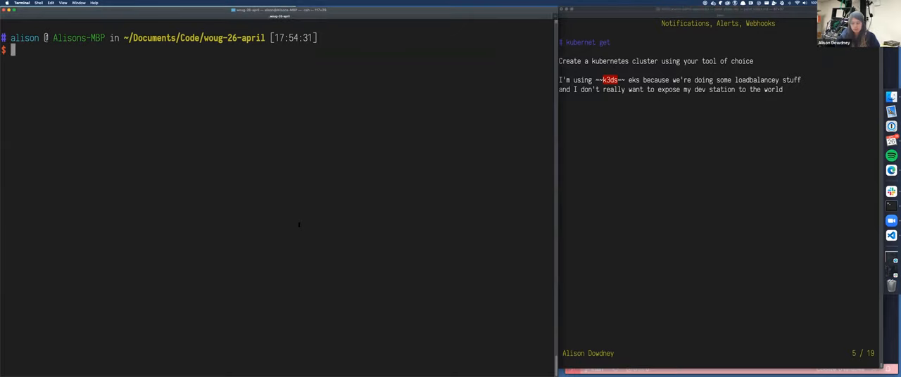
Run kubectl get po, confirming no resources exist in the default namespace.
type("kubectl")
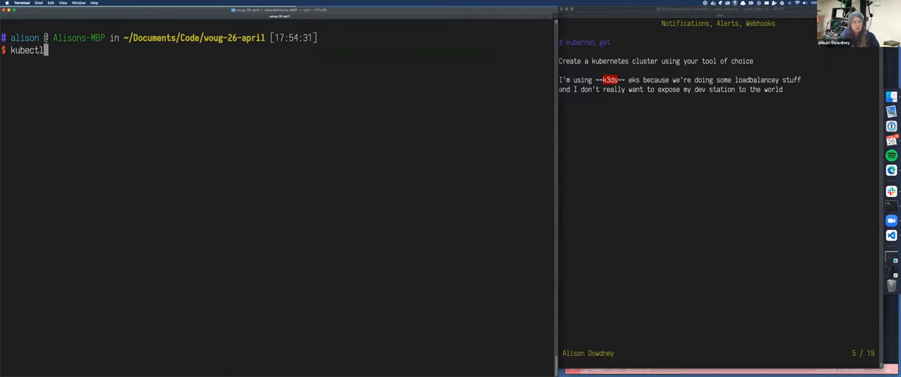
type("get po")
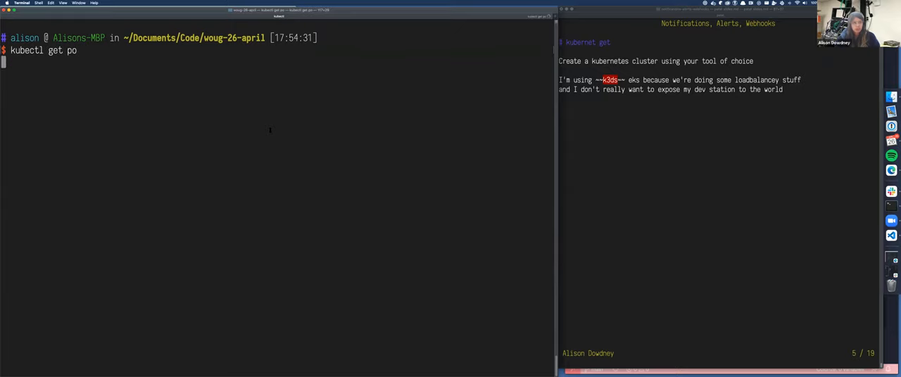
key("Return")
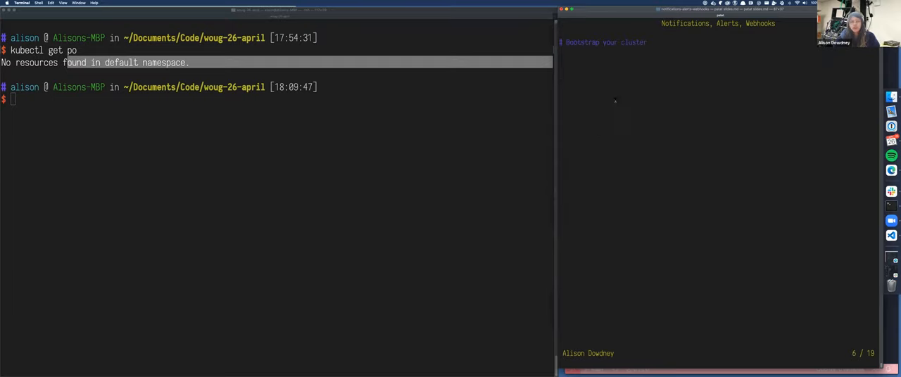
mouse_move(590, 42)
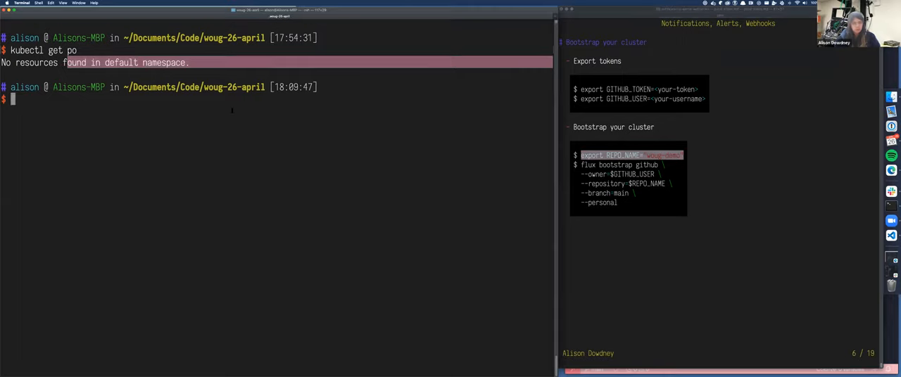
Export REPO_NAME=woug-demo and compose flux bootstrap github with owner, repository, branch main and --personal.
key("Return")
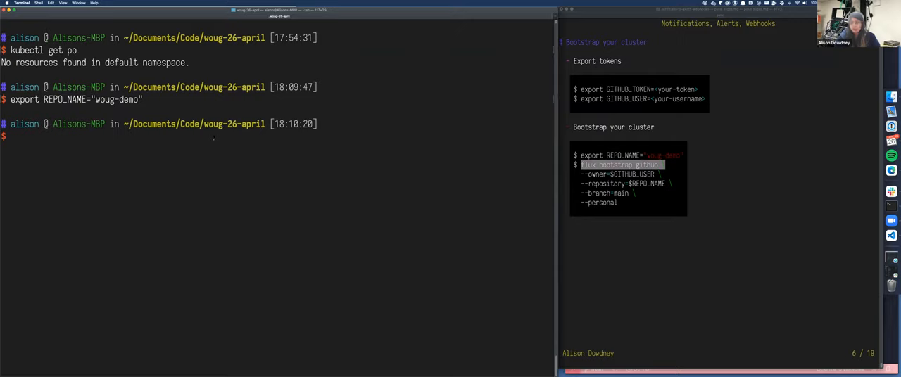
type("flux bootstrap github \\")
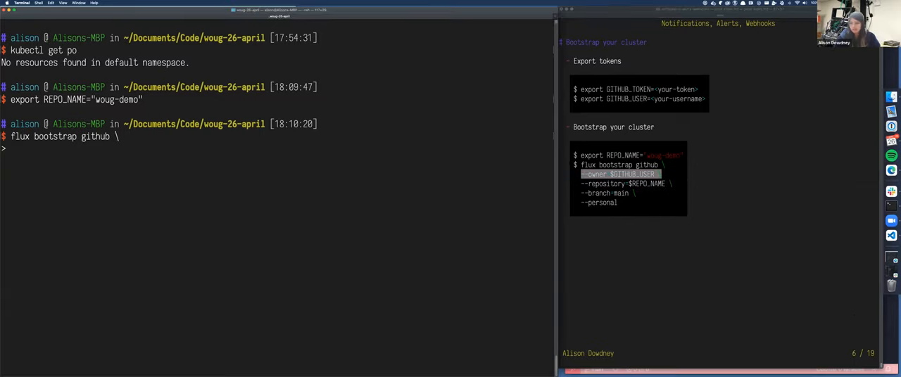
type("--owner=$GITHUB_USER \\")
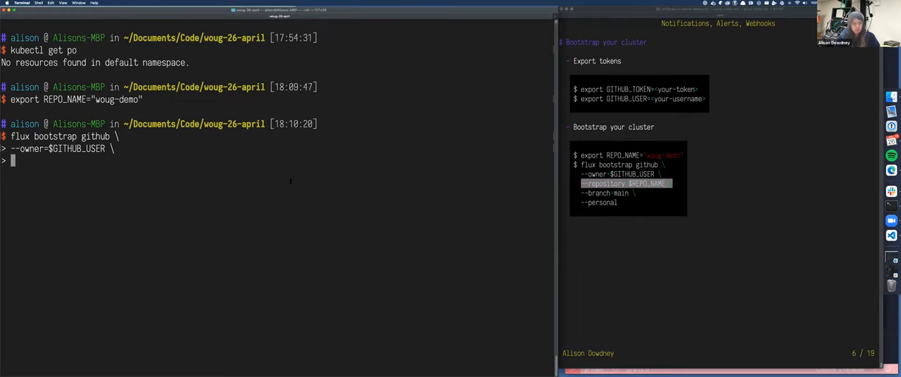
type("--repository=$REPO_NAME \\")
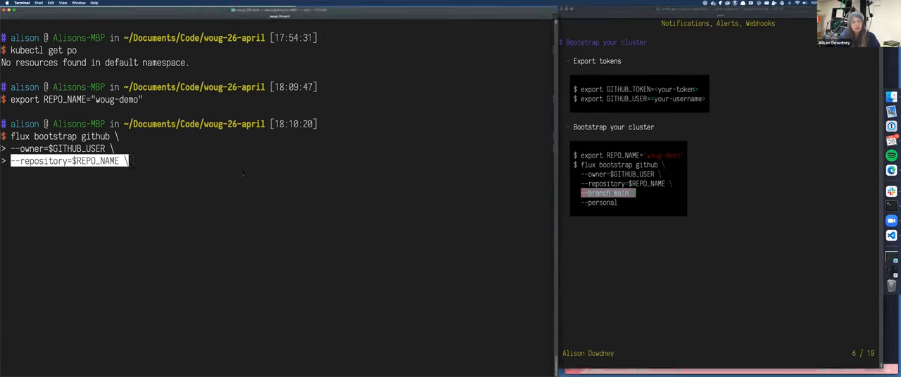
type("--branch=main \\")
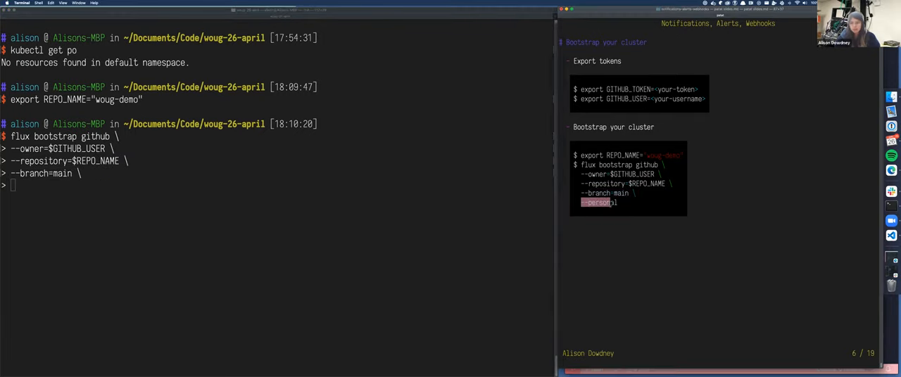
type("--personal")
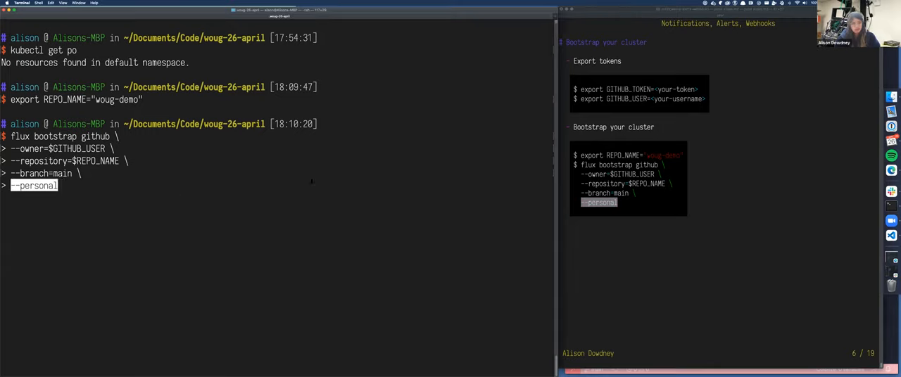
Clear the screen so only the complete flux bootstrap github command remains.
key("Return")
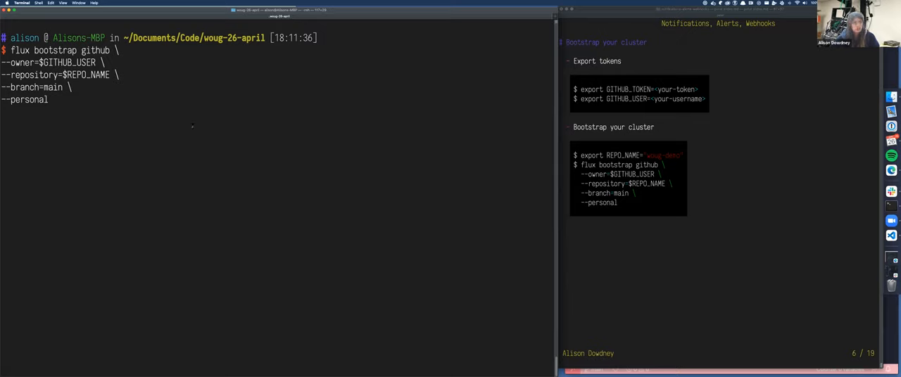
Run flux bootstrap github, creating woug-demo, until all components report healthy.
key("Return")
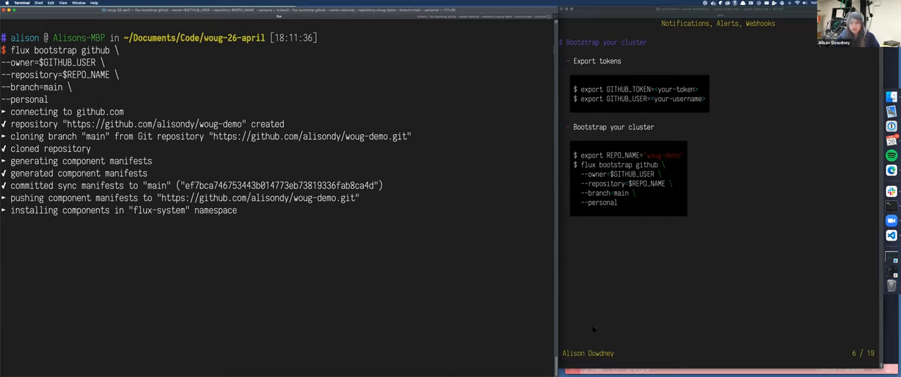
mouse_move(737, 239)
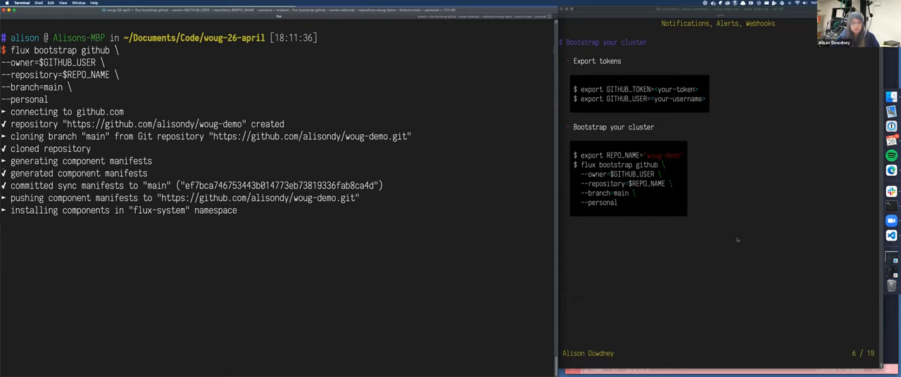
mouse_move(697, 264)
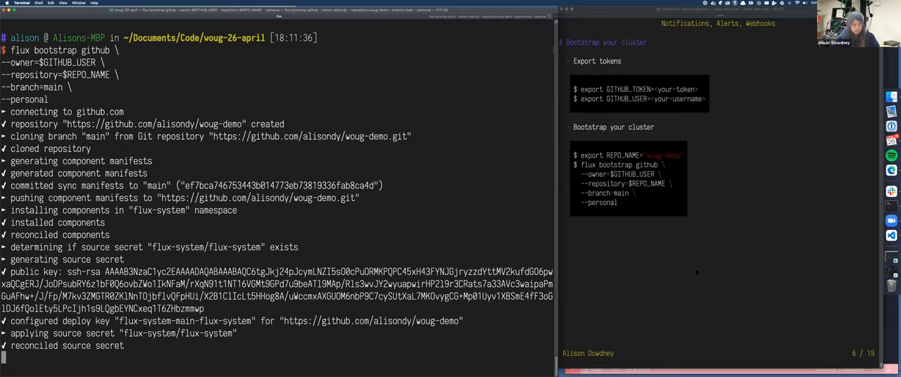
scroll("down", 3)
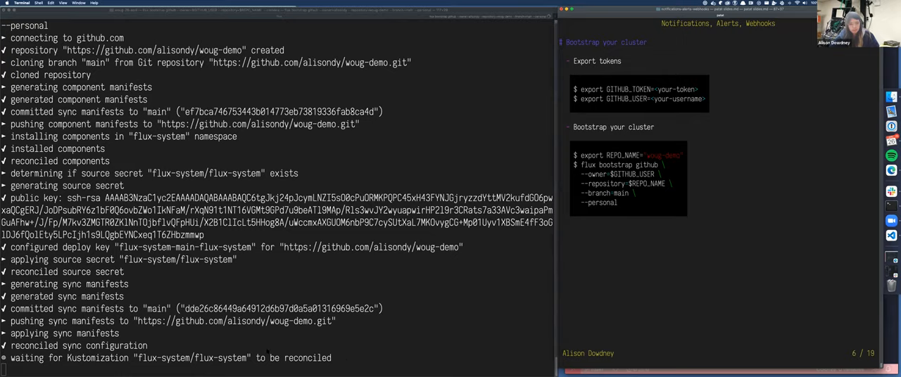
scroll("down", 3)
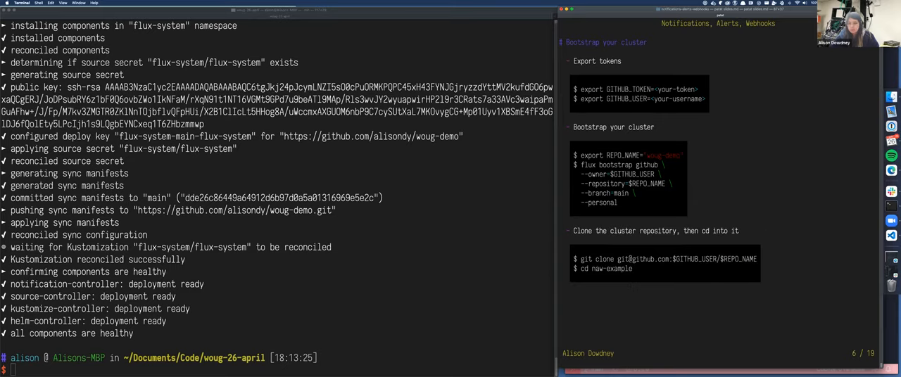
Clone woug-demo, cd into it and list flux-system's gotk-components, gotk-sync and kustomization YAML files.
double_click(667, 259)
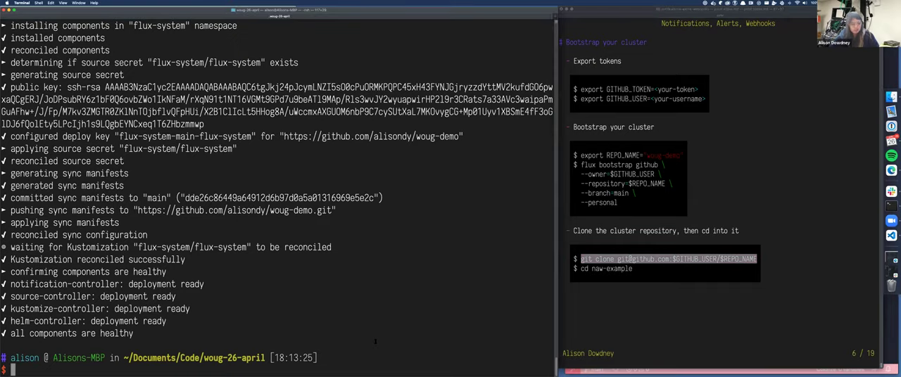
type("git clone git@github.com:$GITHUB_USER/$REPO_NAME")
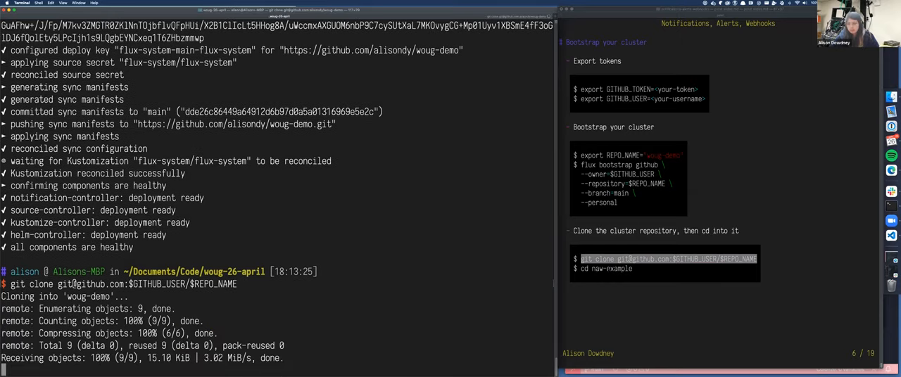
scroll("down", 3)
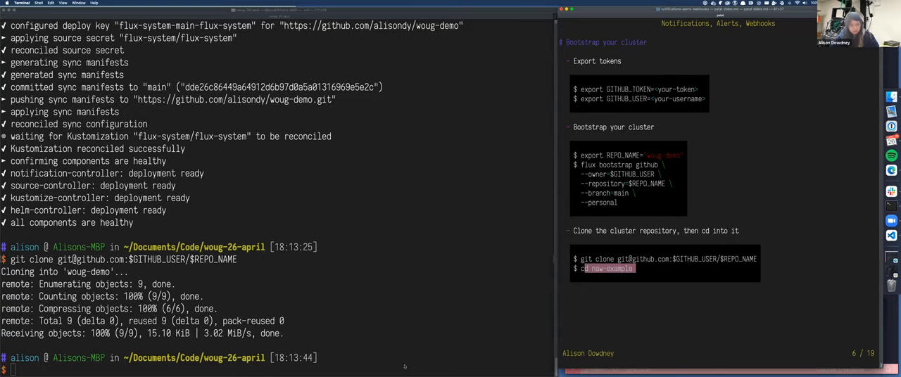
type("cd $")
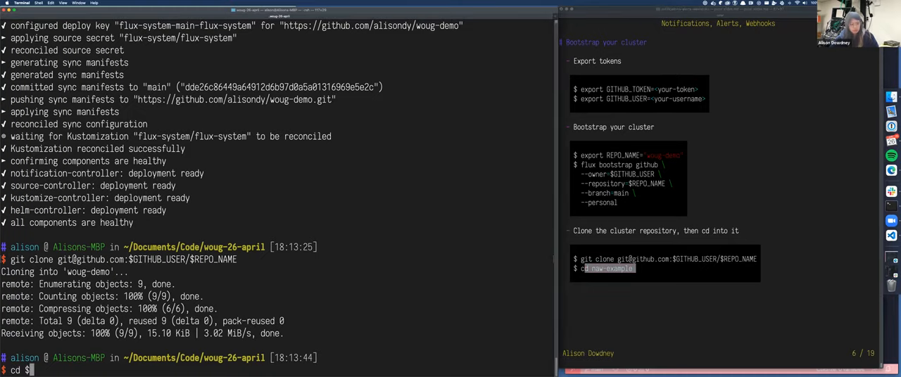
type("REPO_NAME")
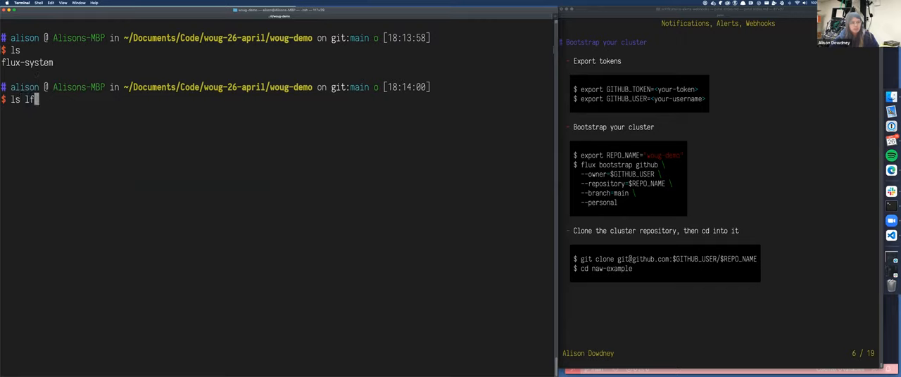
key("Backspace")
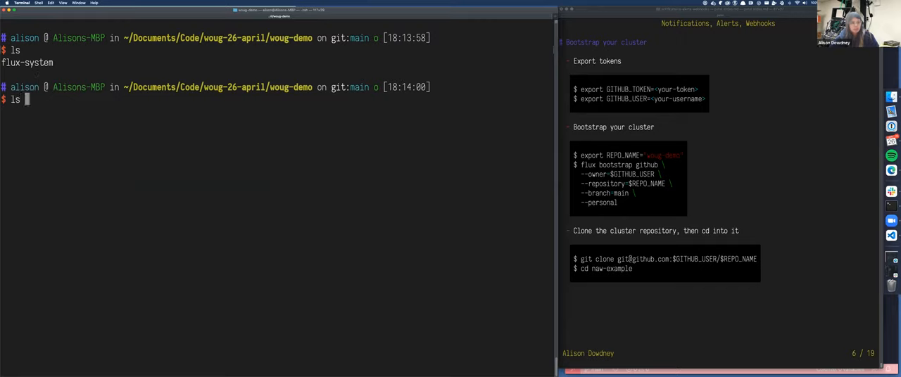
key("Return")
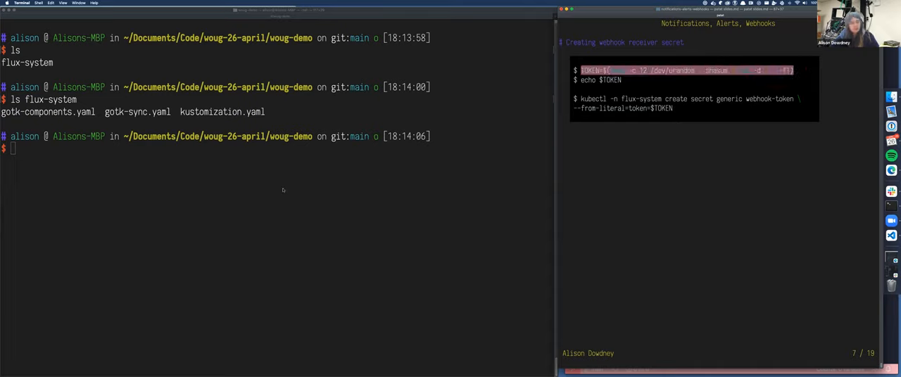
Generate a random TOKEN from /dev/urandom and create the webhook-token secret in flux-system.
type("TOKEN=$(head -c 12 /dev/urandom | shasum | cut -d ' ' -f1)")
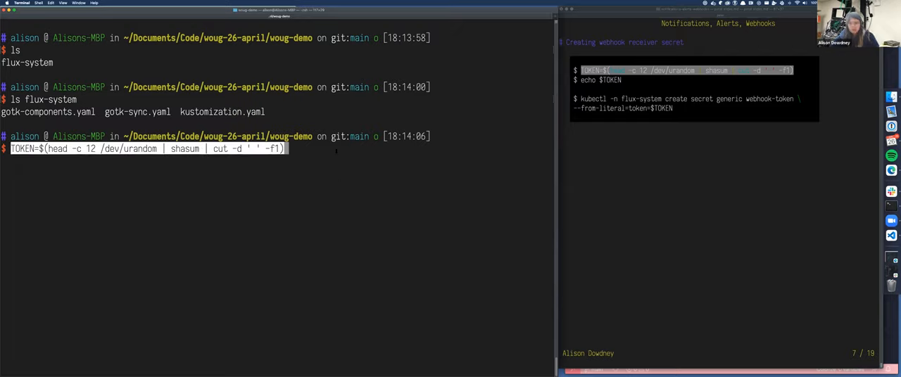
key("Return")
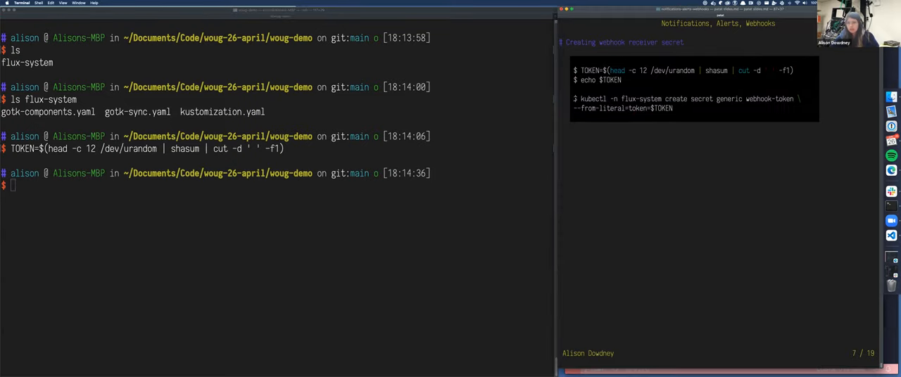
double_click(689, 98)
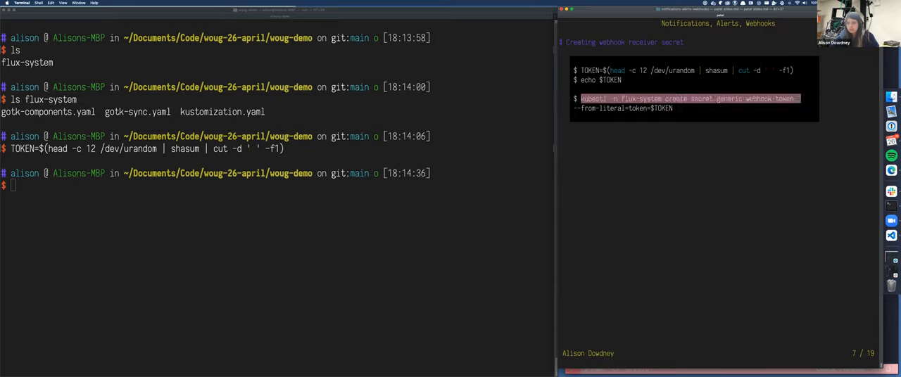
type("kubectl -n flux-system create secret generic webhook-token \\")
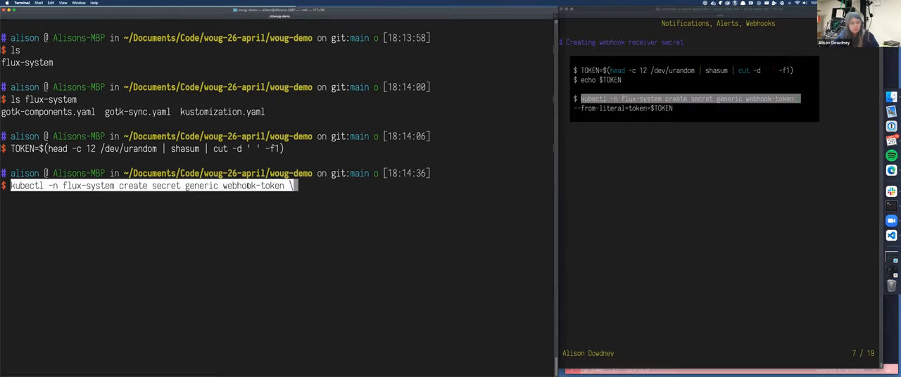
key("Return")
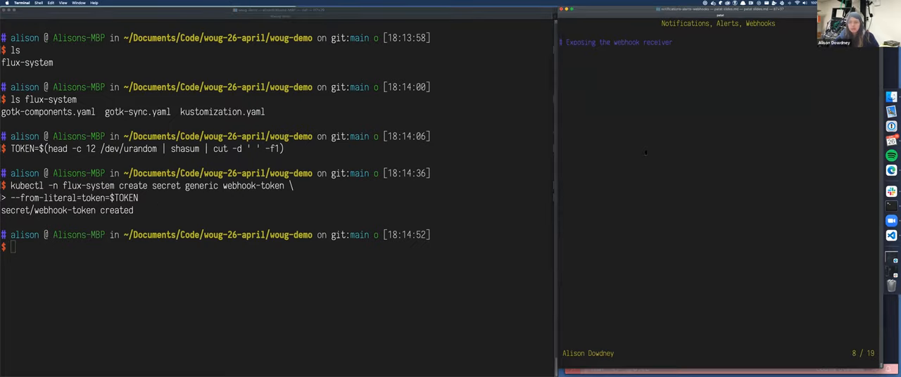
mouse_move(639, 93)
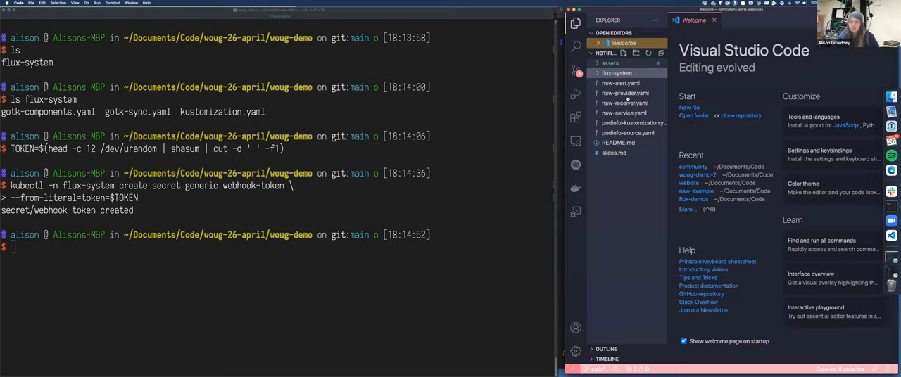
mouse_move(625, 103)
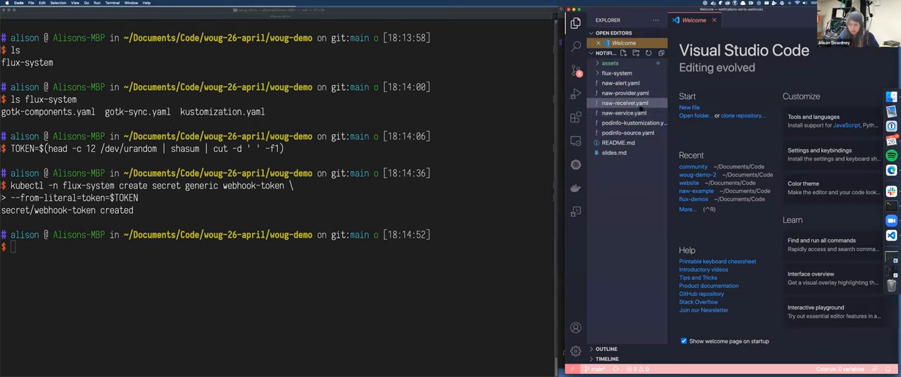
Open naw-service.yaml, the notification-controller LoadBalancer Service, in VS Code.
left_click(623, 113)
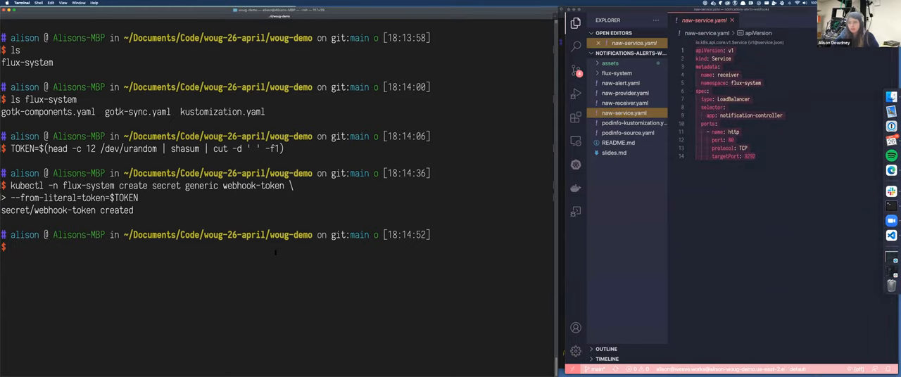
type("code")
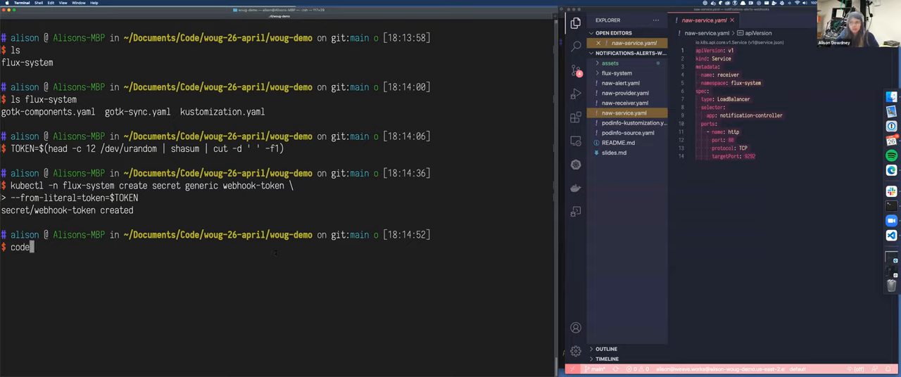
type("naw-service.")
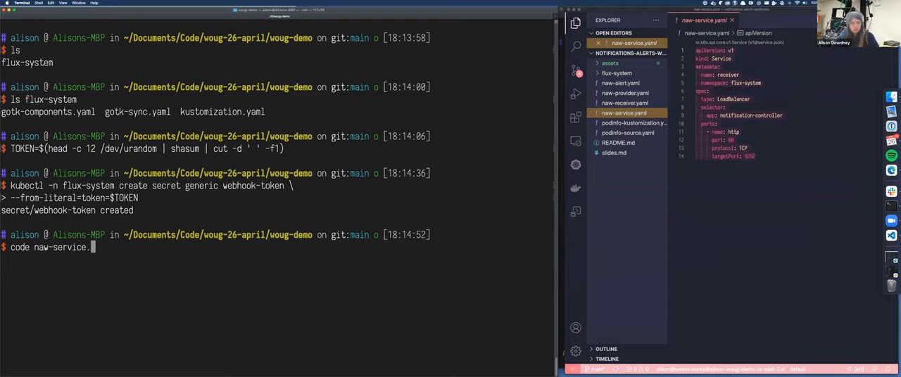
type("yaml")
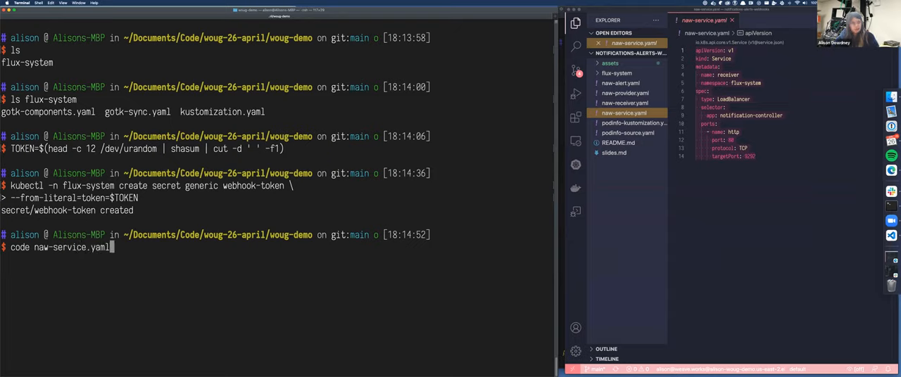
key("Return")
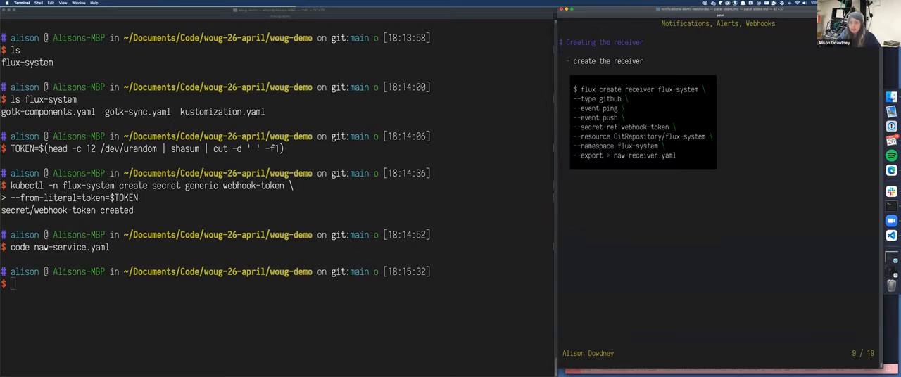
Compose flux create receiver flux-system with type github, ping/push events, webhook-token secret and flux-system namespace.
double_click(608, 90)
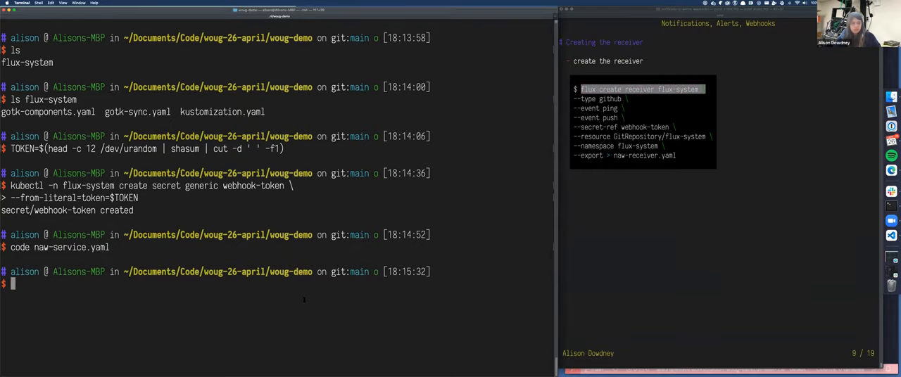
type("flux create receiver flux-system \\")
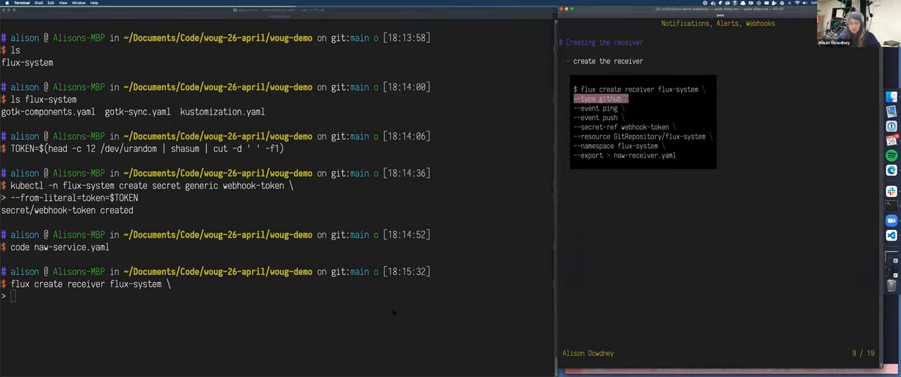
type("--type github \\")
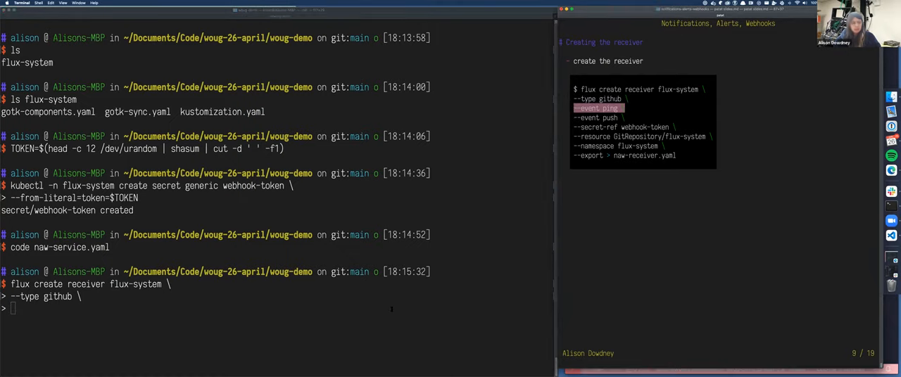
type("--event ping \\")
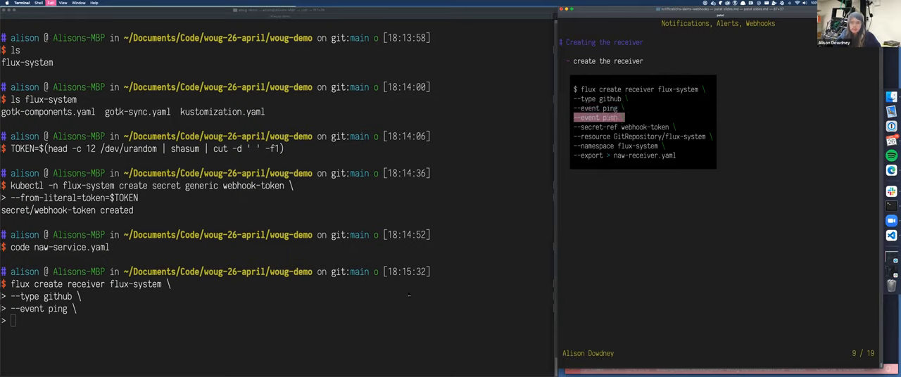
type("--event push \\")
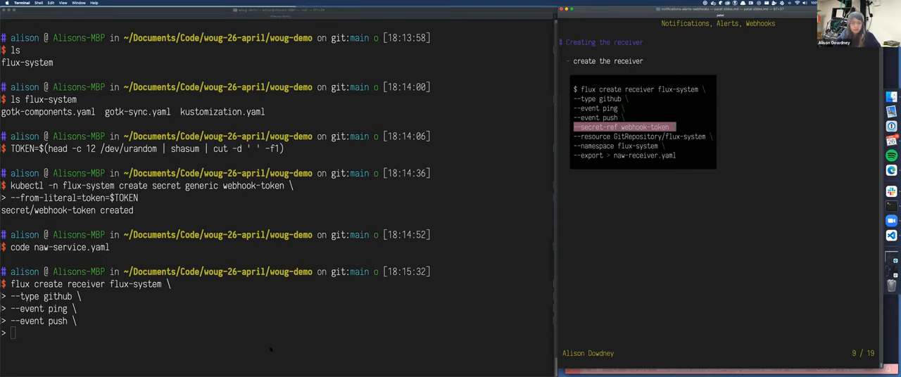
type("--secret-ref webhook-token \\")
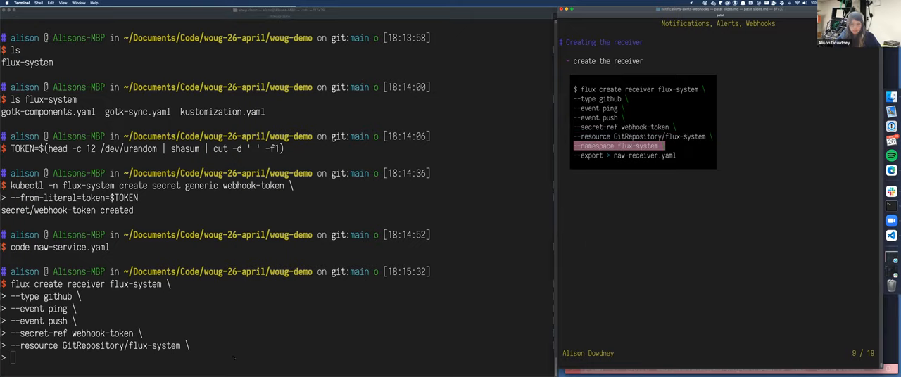
type("--namespace flux-system \\")
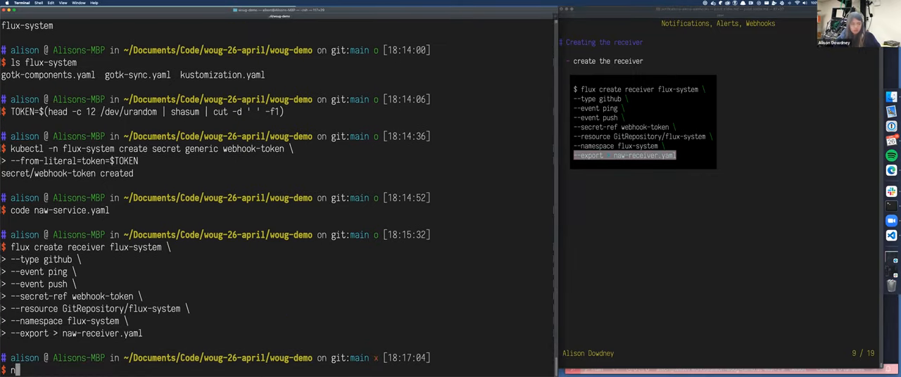
Run code naw-receiver.yaml to view the generated Receiver manifest in VS Code.
type("code")
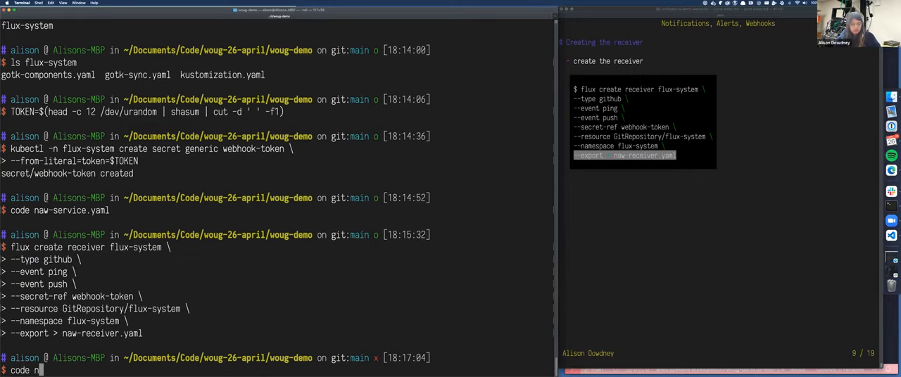
type("aw-receiver.yaml")
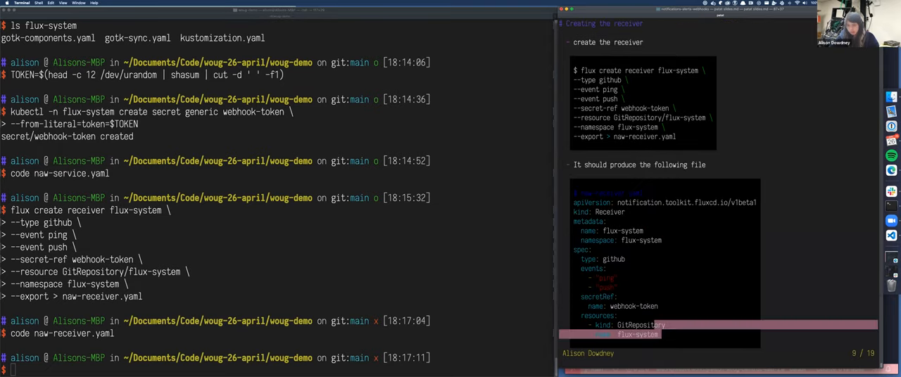
scroll("down", 3)
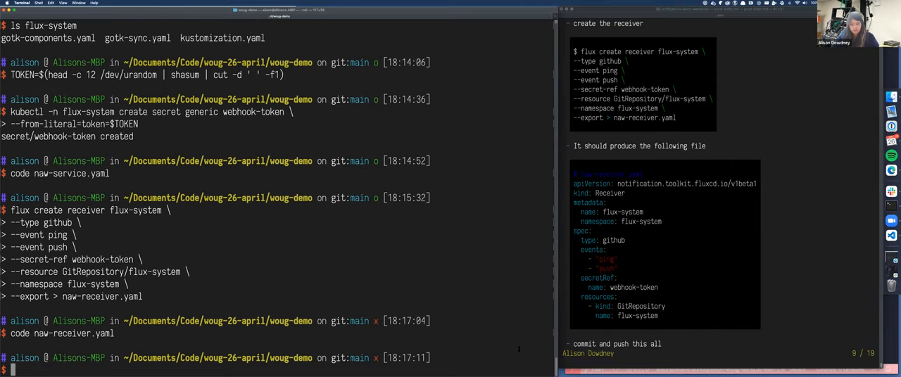
Check git status, then commit the naw* files with message 'Add webhook receiver and service' and push.
type("git status")
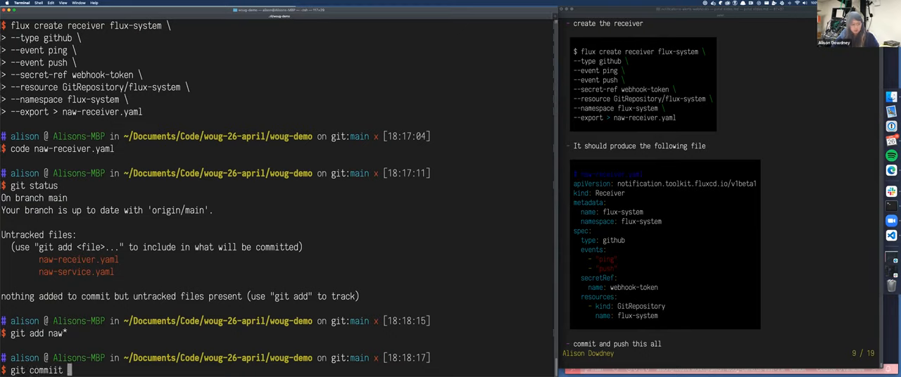
type("-sm \"")
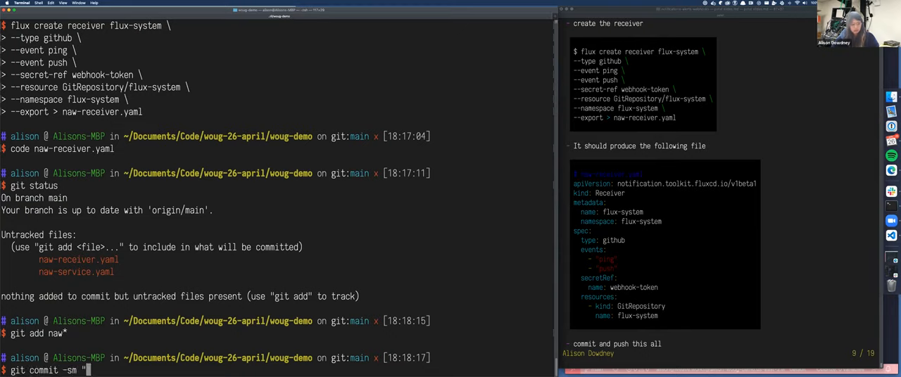
type("Add webhook receiver and")
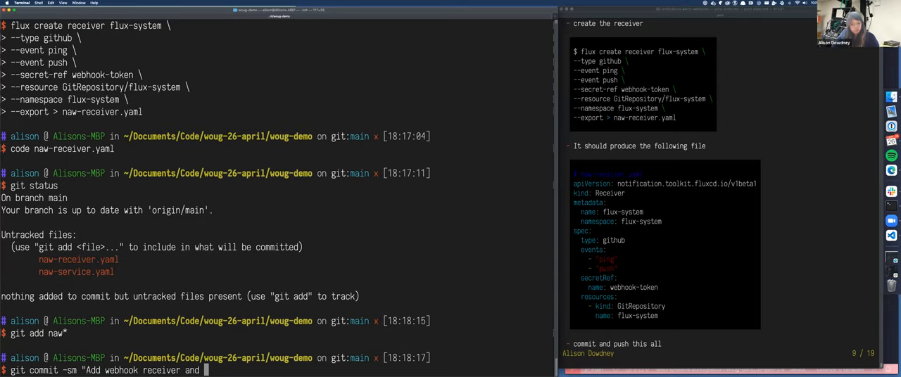
type("servic")
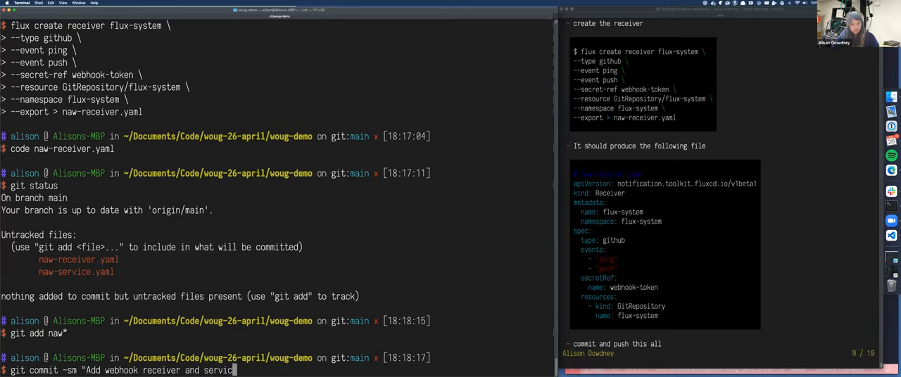
key("Return")
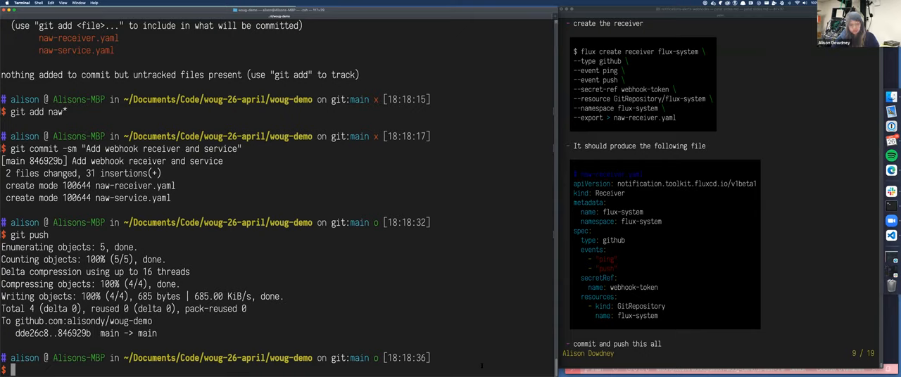
Watch the services in the flux-system namespace with kubectl get svc.
type("watch kubec")
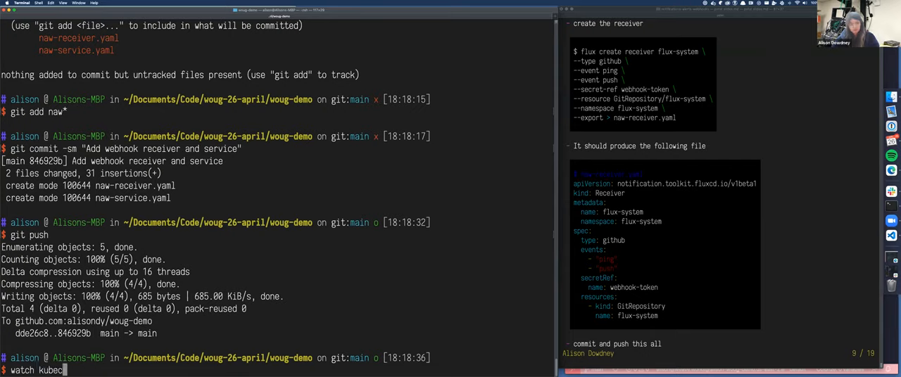
type("tl get svc")
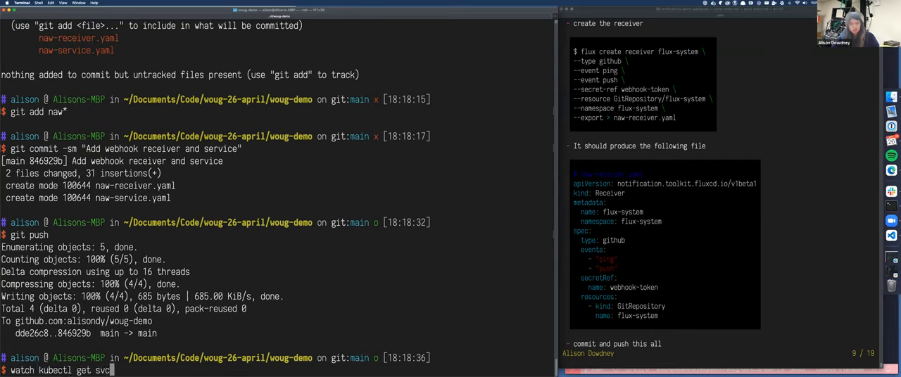
type("-n flux-system")
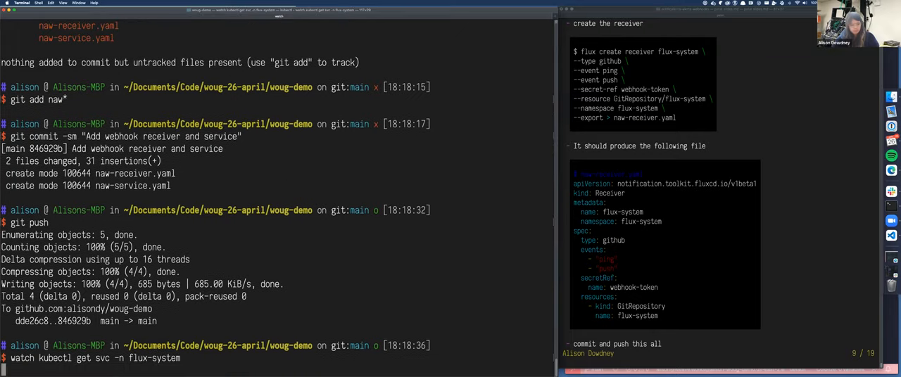
key("Return")
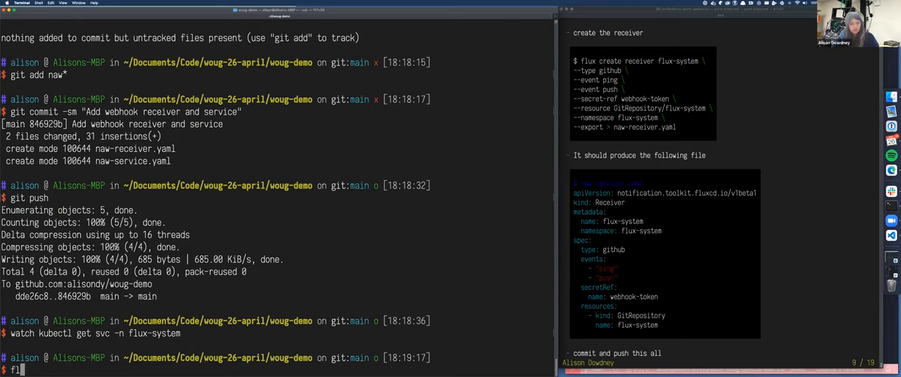
Start the flux get receivers command to check the Flux receivers.
type("ux get")
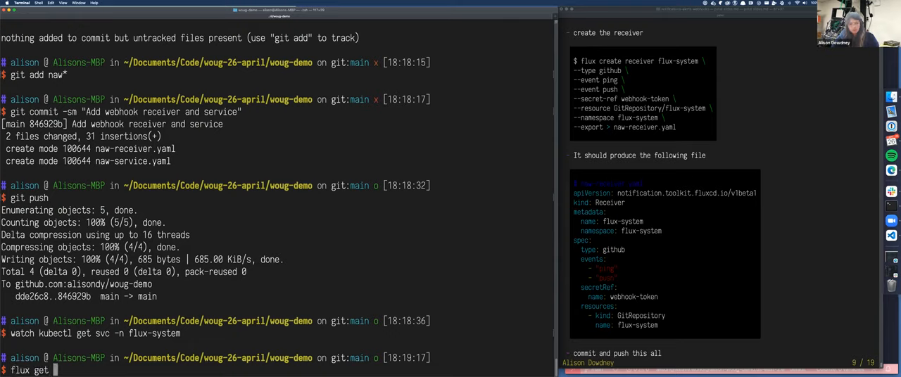
type("receive")
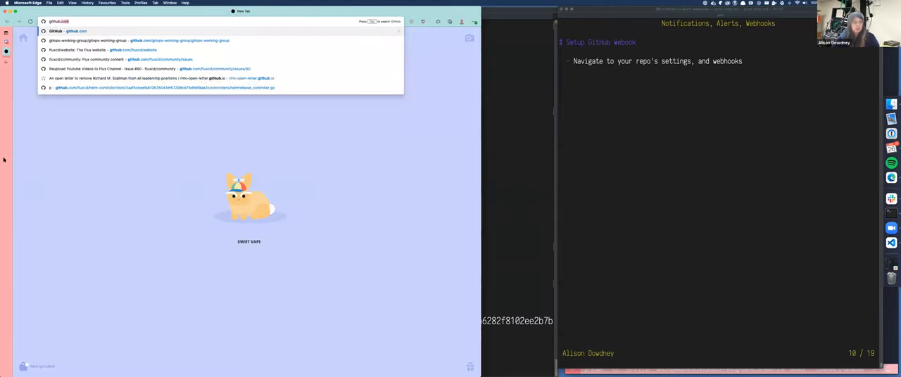
Open the woug-demo repository, view naw-service.yaml, and return to the file list.
type("ai")
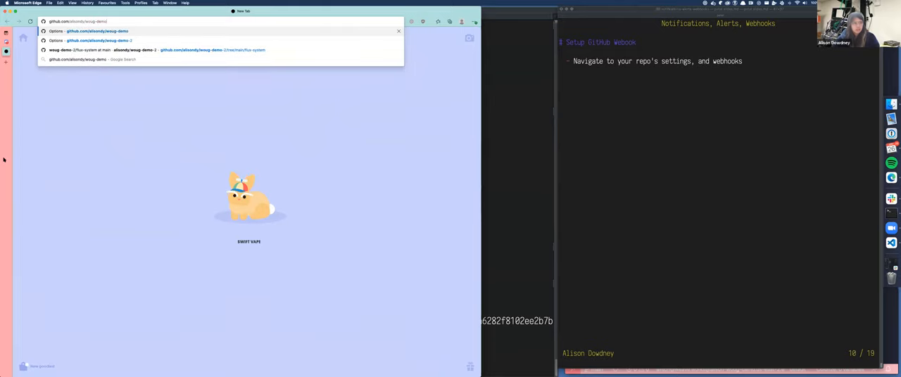
left_click(96, 31)
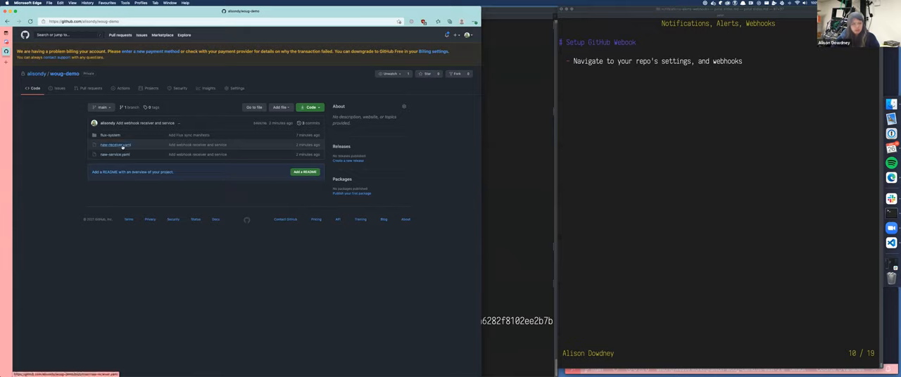
mouse_move(115, 155)
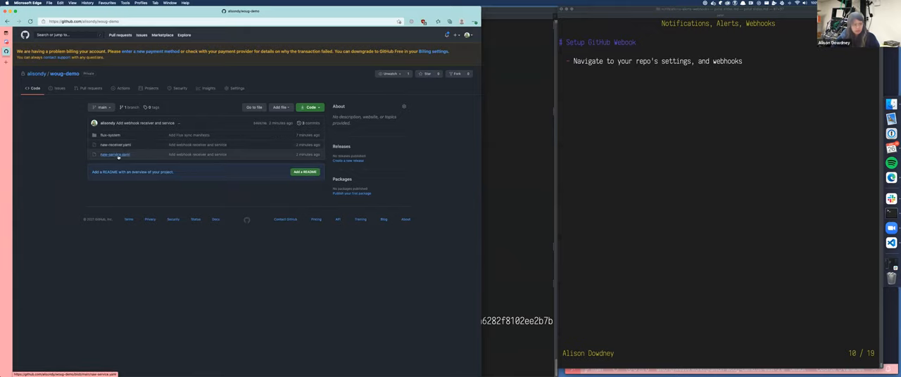
left_click(115, 155)
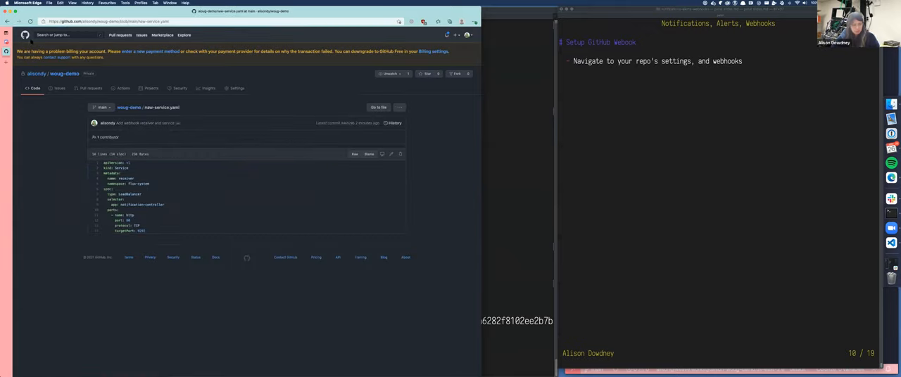
left_click(65, 73)
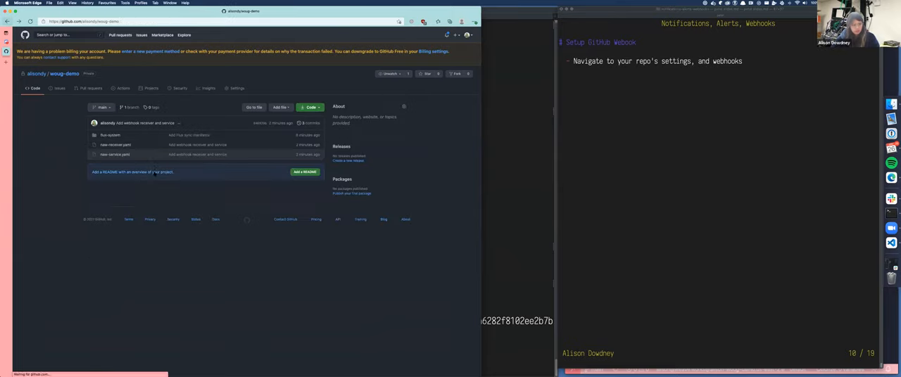
left_click(116, 145)
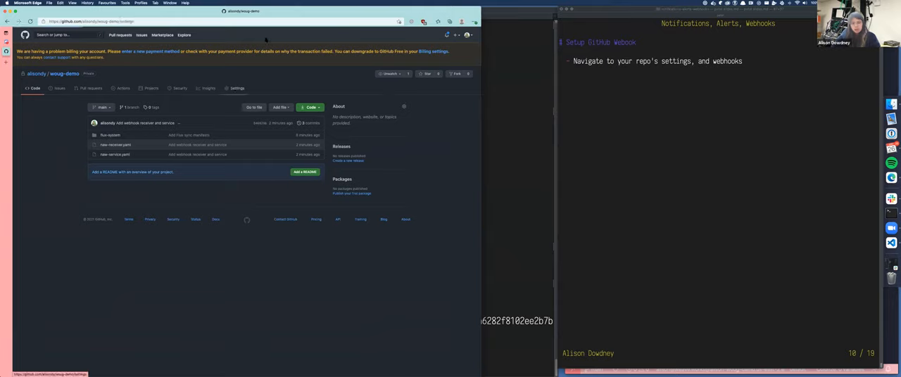
Reach the Add webhook form through the repository Settings' Webhooks page.
left_click(237, 88)
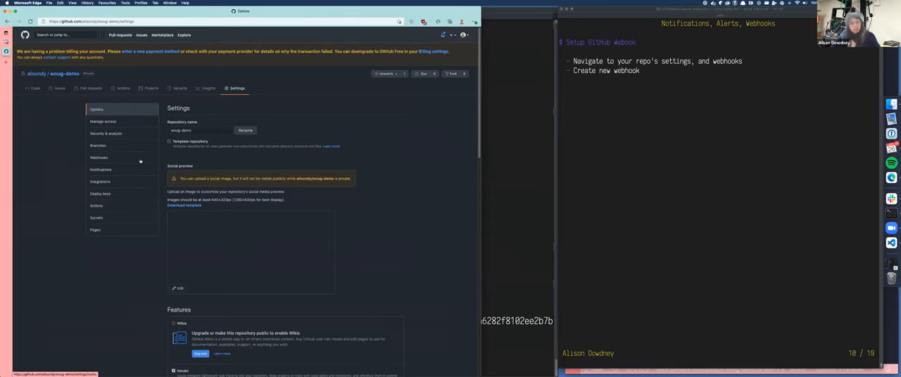
left_click(98, 157)
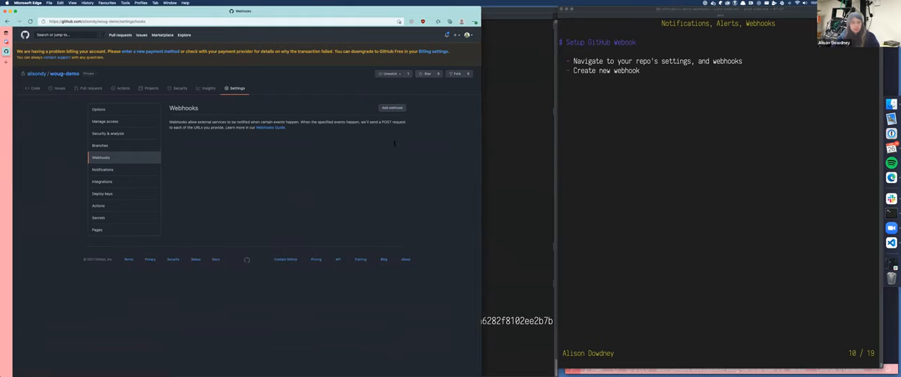
left_click(391, 107)
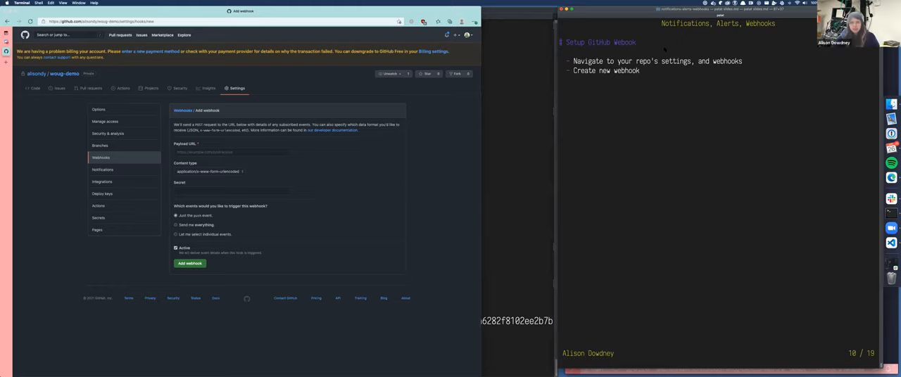
Bring the terminal forward and run 'flux get receivers -n flux-system' to get the hook path.
left_click(474, 21)
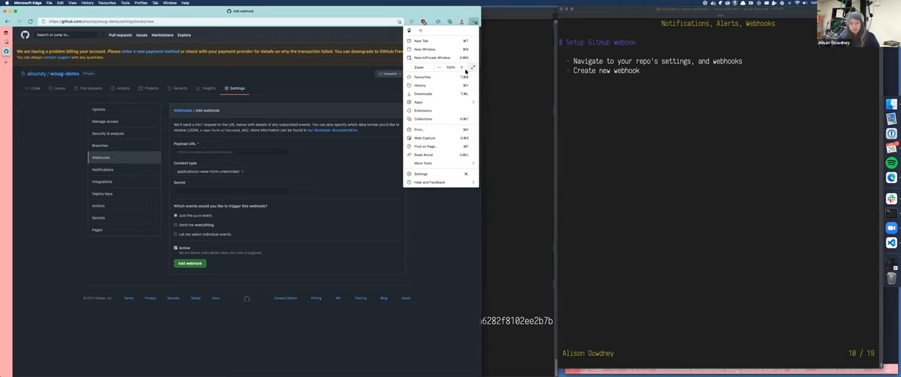
left_click(462, 67)
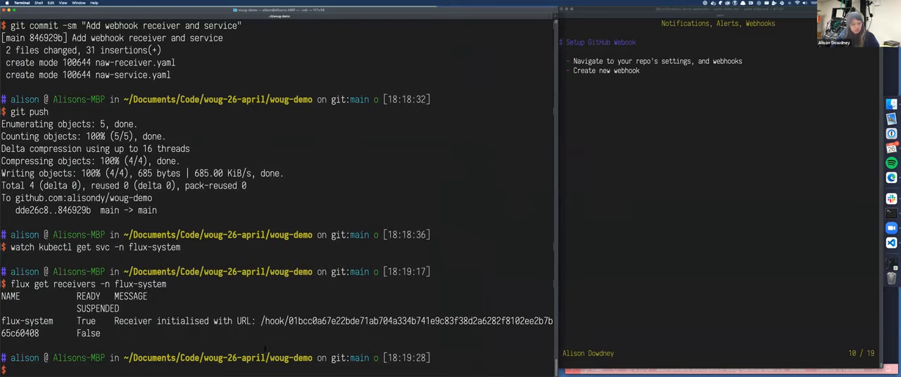
type("flux get receivers -n flux-system")
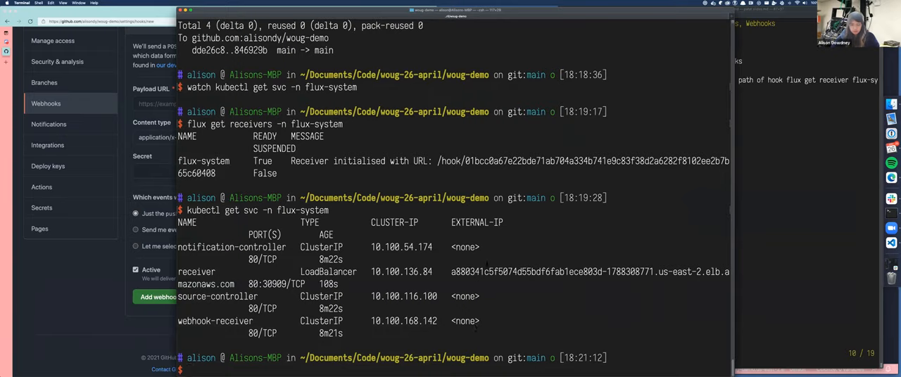
double_click(591, 271)
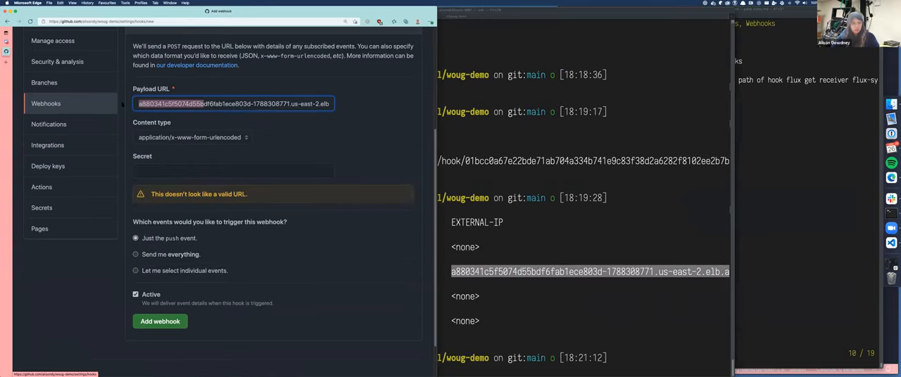
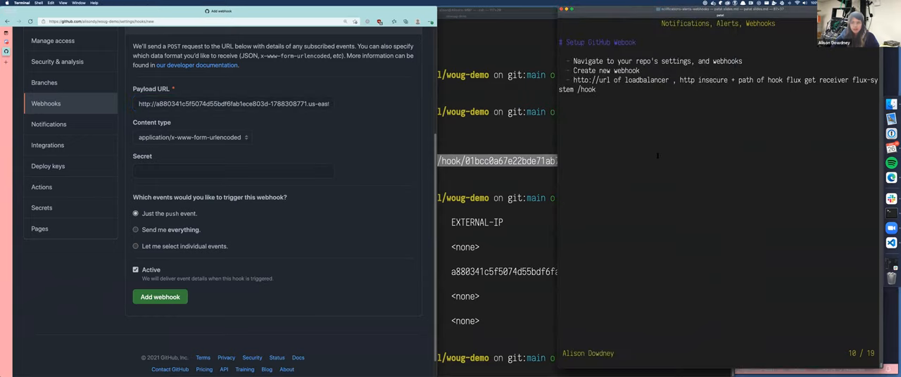
mouse_move(628, 161)
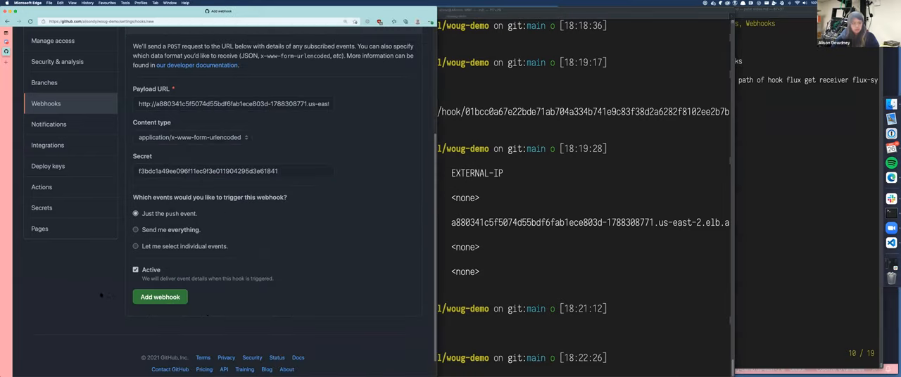
mouse_move(301, 298)
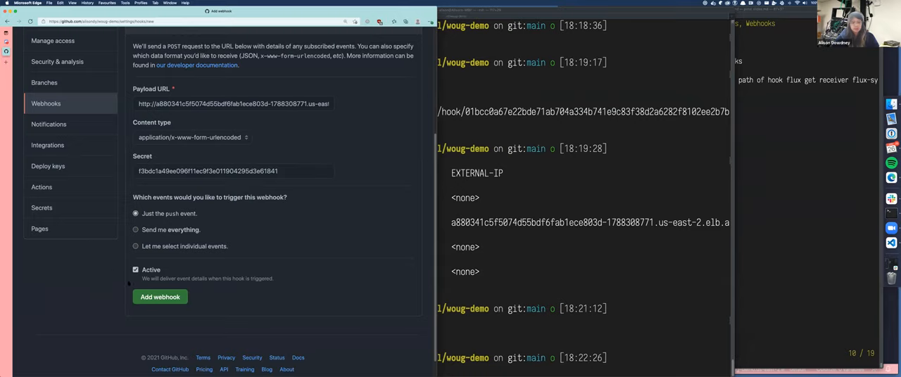
Paste the receiver token into the Secret field of the webhook form.
scroll("up", 3)
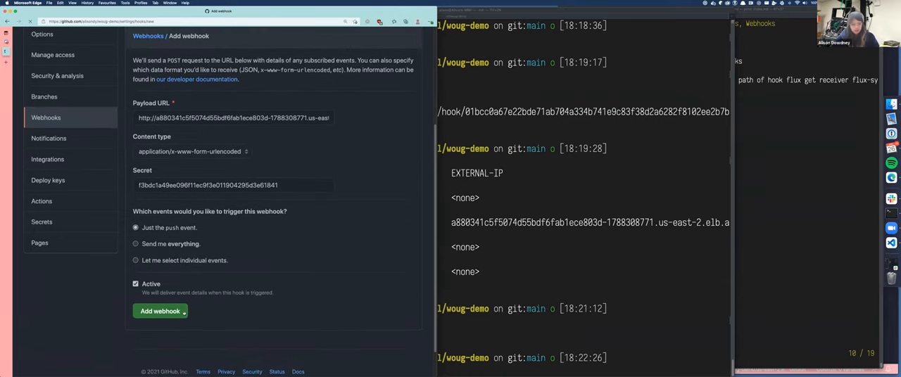
Create the webhook and refresh the Webhooks list to confirm the last delivery succeeded.
left_click(160, 311)
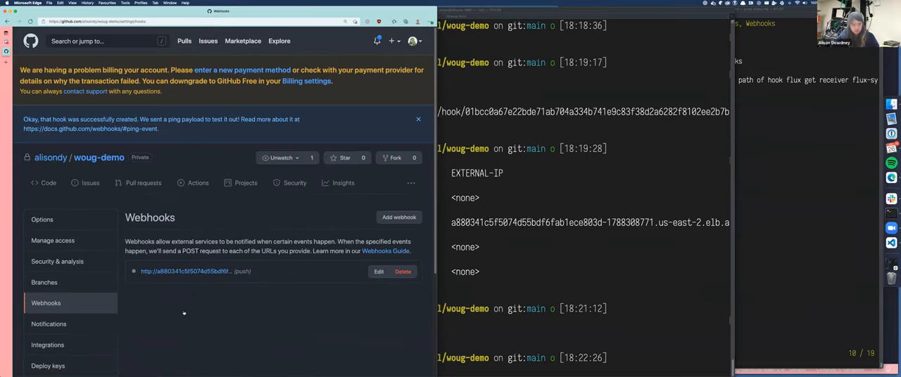
mouse_move(181, 312)
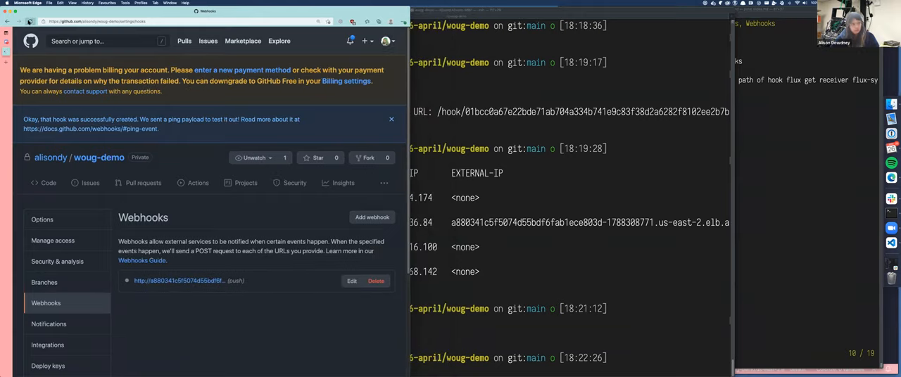
left_click(391, 118)
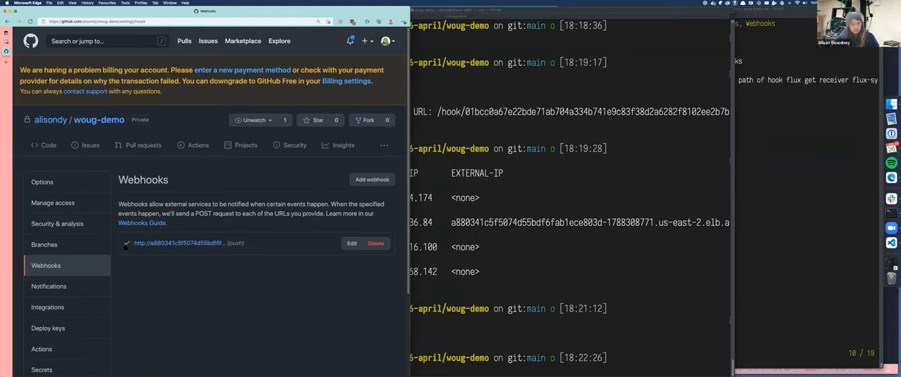
mouse_move(127, 242)
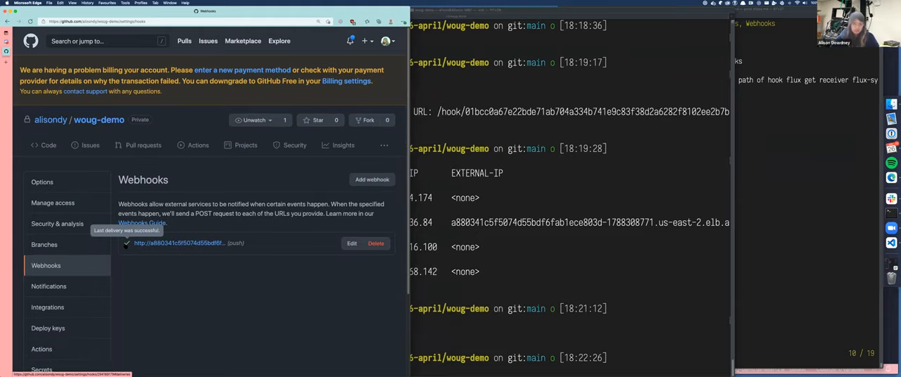
mouse_move(163, 349)
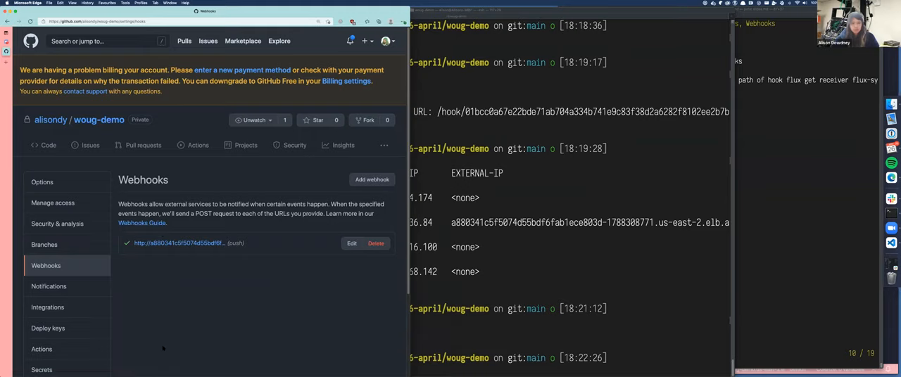
mouse_move(700, 280)
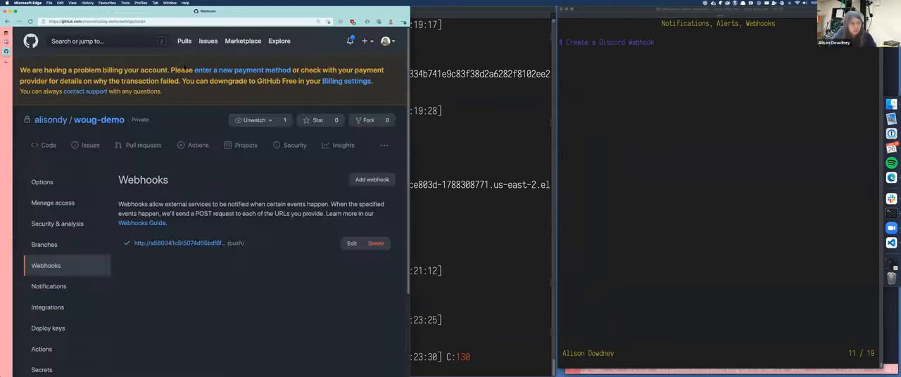
Switch to the Discord server showing the #woug-demo channel.
left_click(208, 11)
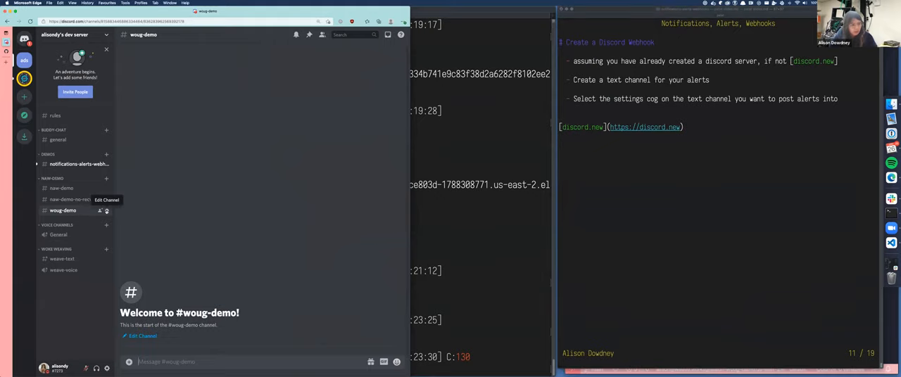
Reach the woug-demo channel's webhooks through its settings' Integrations page.
left_click(107, 211)
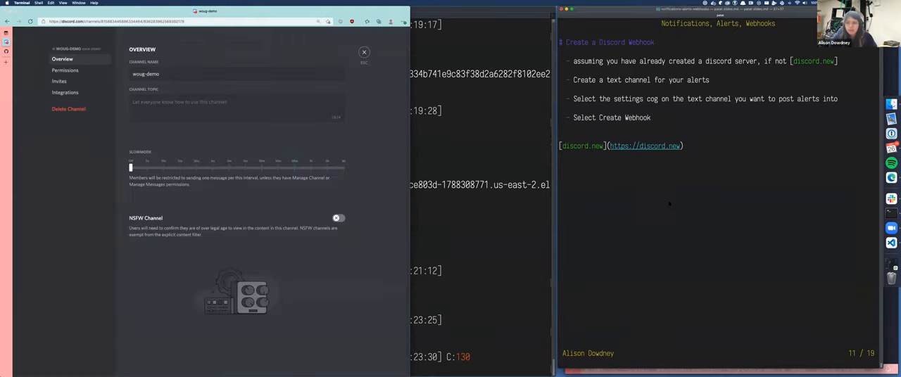
left_click(64, 93)
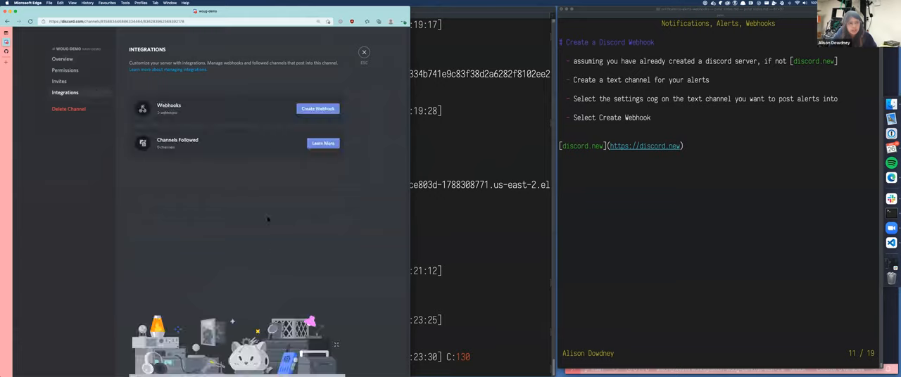
left_click(318, 108)
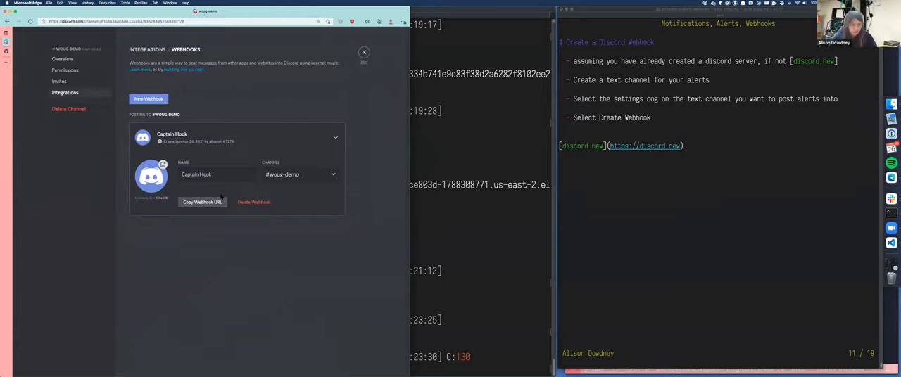
mouse_move(216, 320)
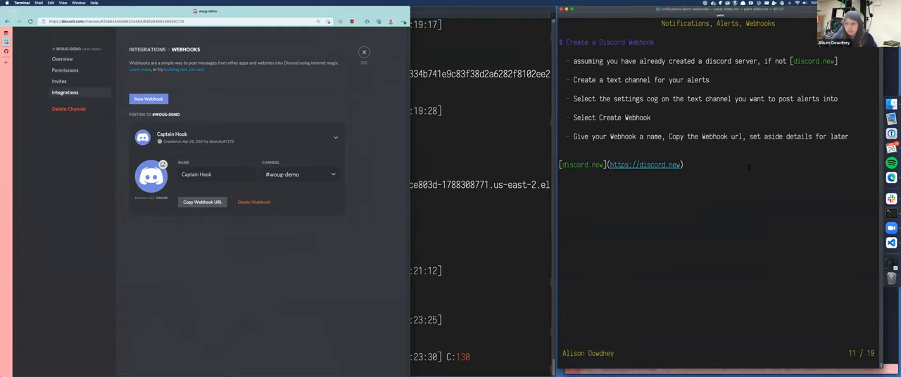
Replace the webhook's default name with 'flux-bot'.
double_click(203, 174)
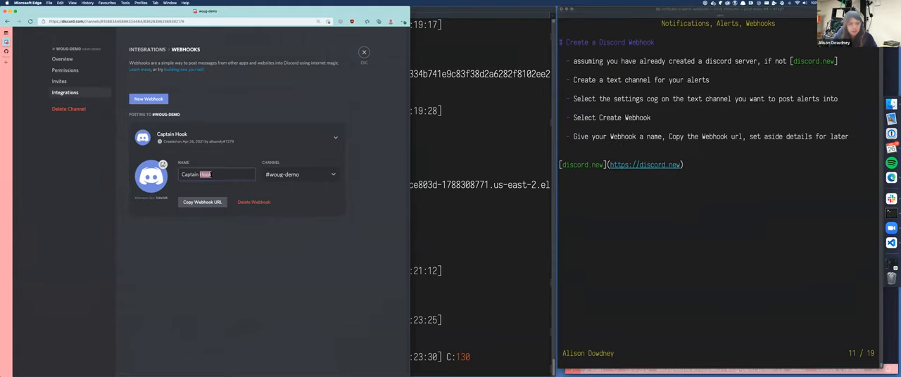
triple_click(216, 175)
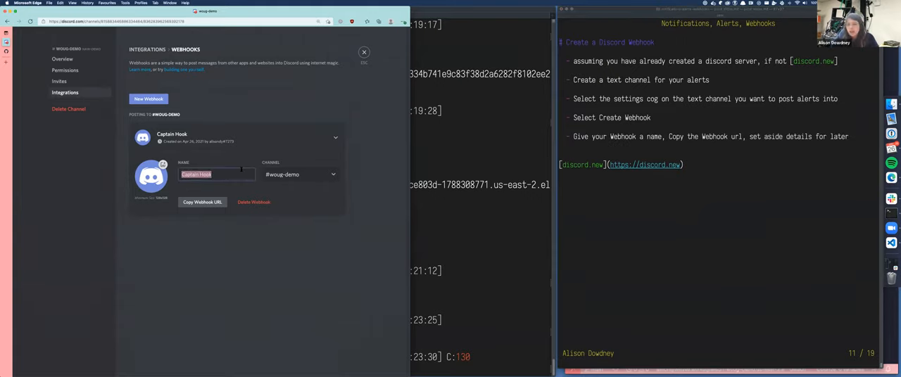
type("flux")
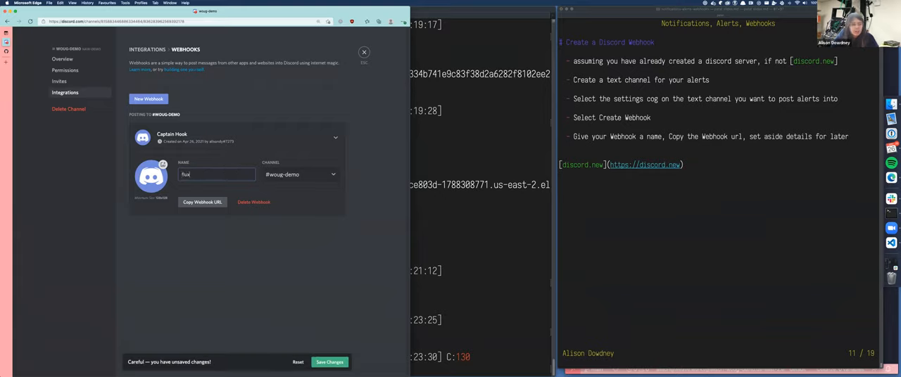
type("-bot")
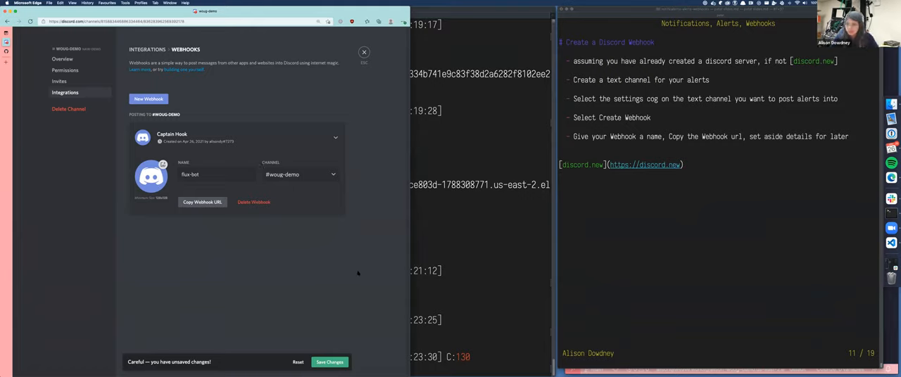
mouse_move(334, 237)
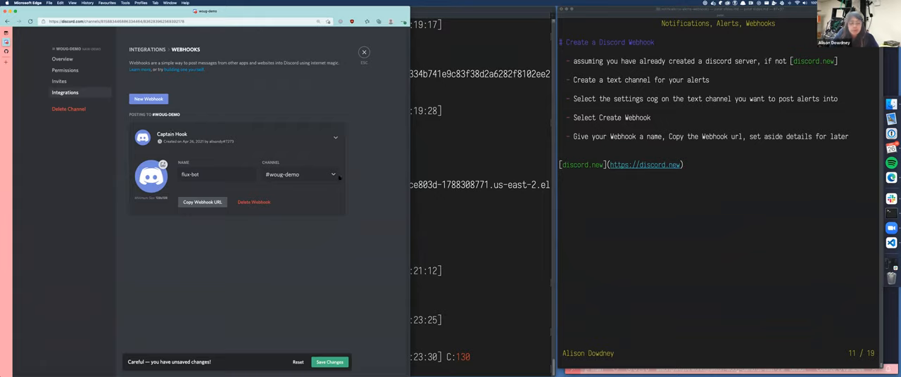
mouse_move(331, 273)
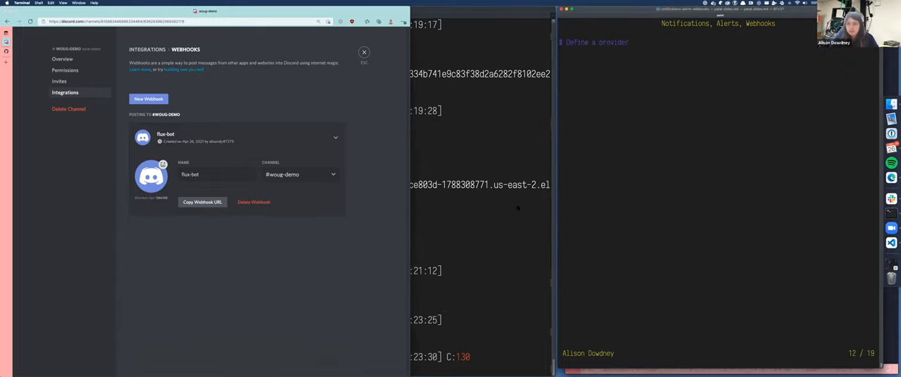
Create secret discord-url in flux-system with --from-literal=address set to the Discord webhook URL.
left_click(363, 52)
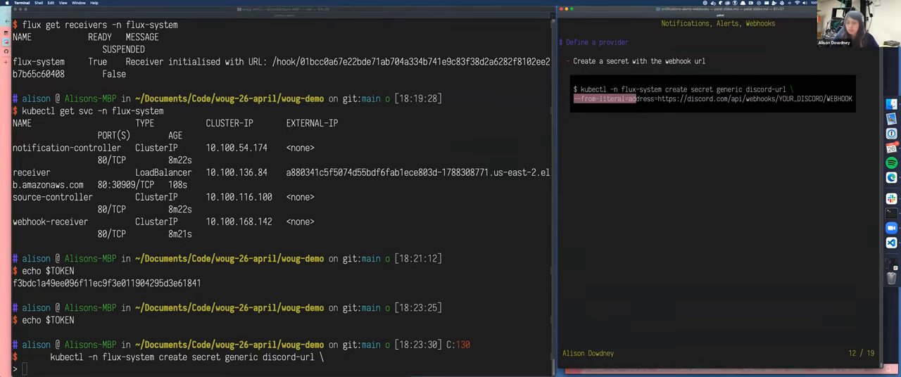
type("--from-literal=address=")
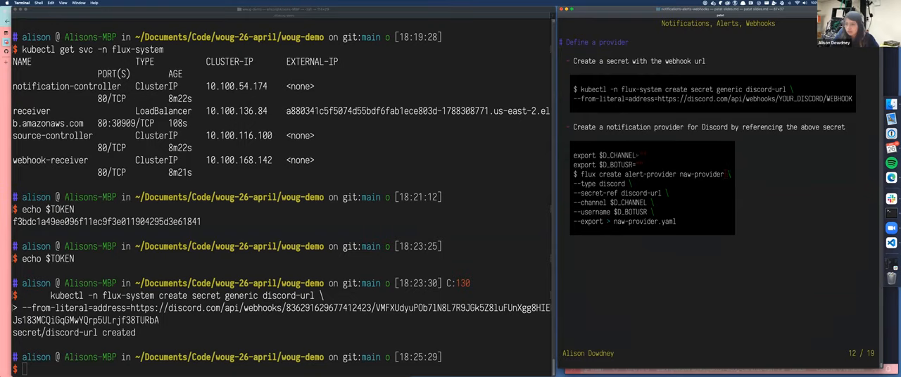
Export D_CHANNEL=woug-demo, copying the channel value from the slide.
double_click(600, 154)
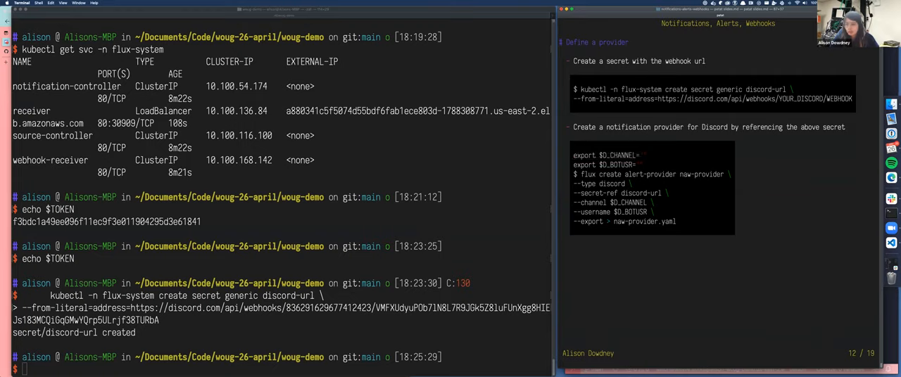
double_click(605, 155)
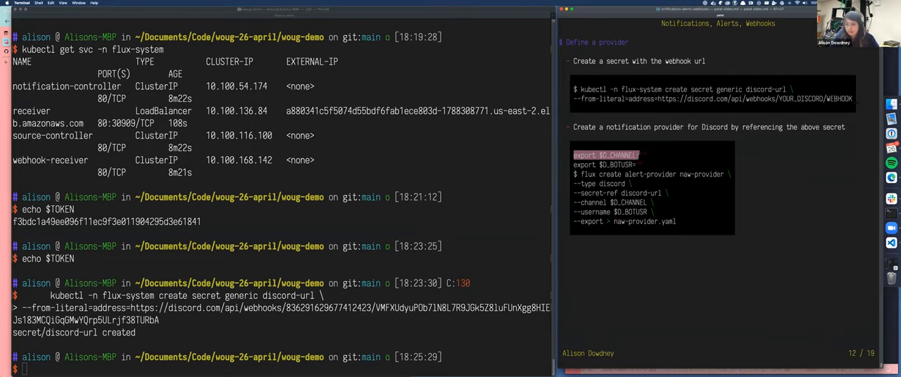
type("export $D_CHANNEL=woug-demo")
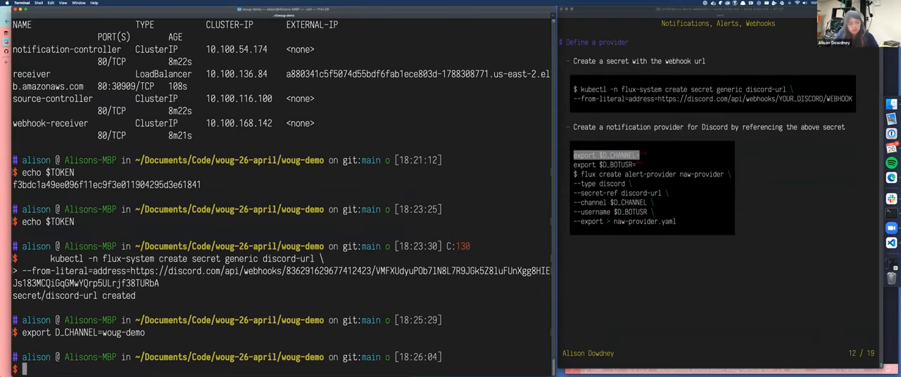
Export D_BOTUSR=flux-bot for the bot username.
type("export D")
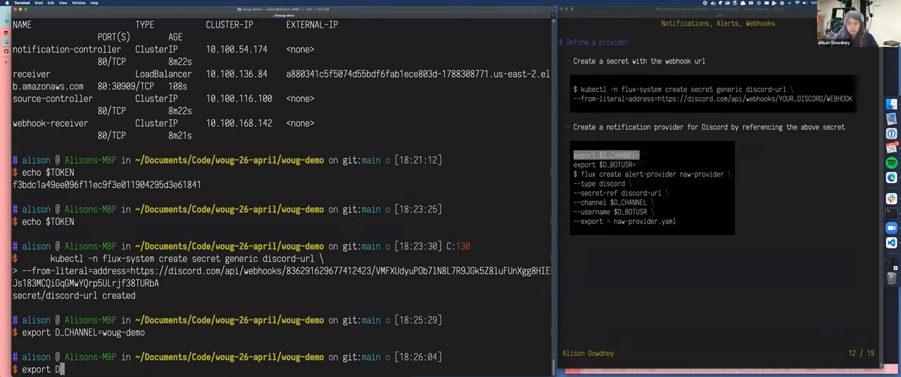
type("_BOTUSR")
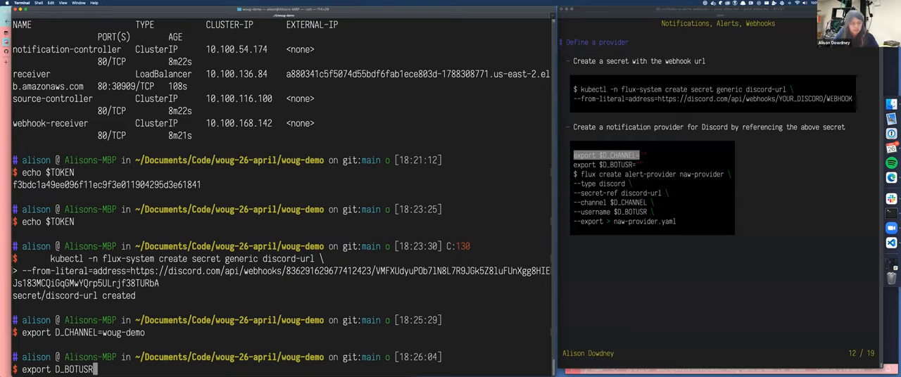
type("=")
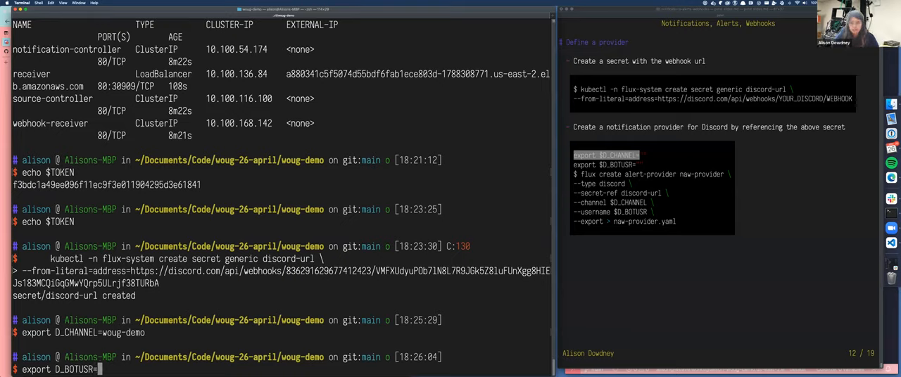
type("flux-")
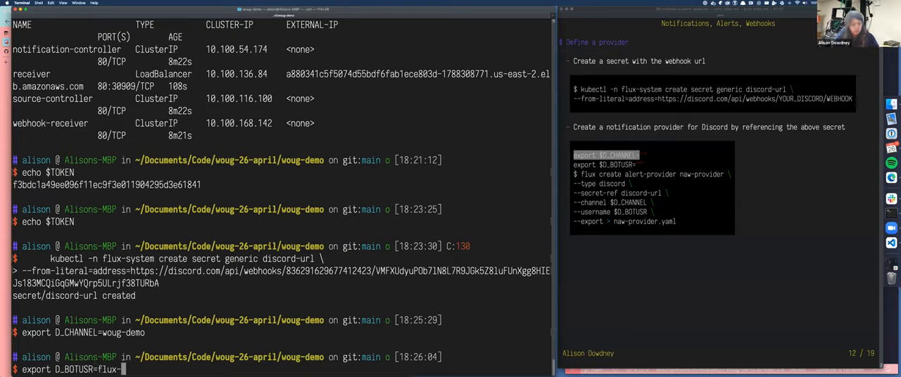
type("bot")
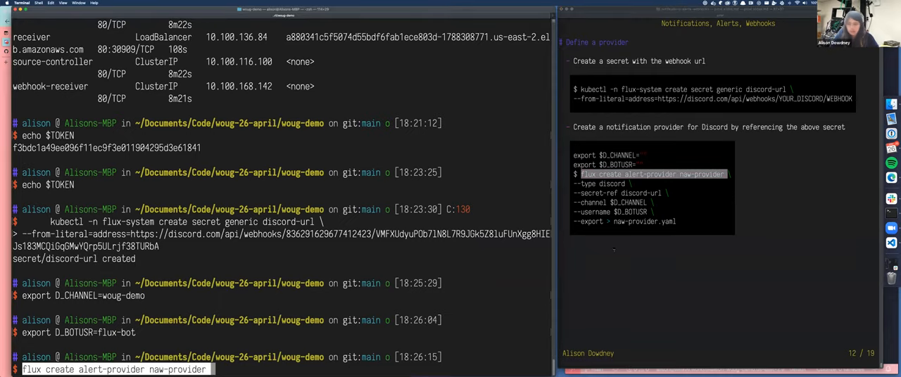
Run flux create alert-provider naw-provider with channel $D_CHANNEL, exported to naw-provider.yaml.
type("\\")
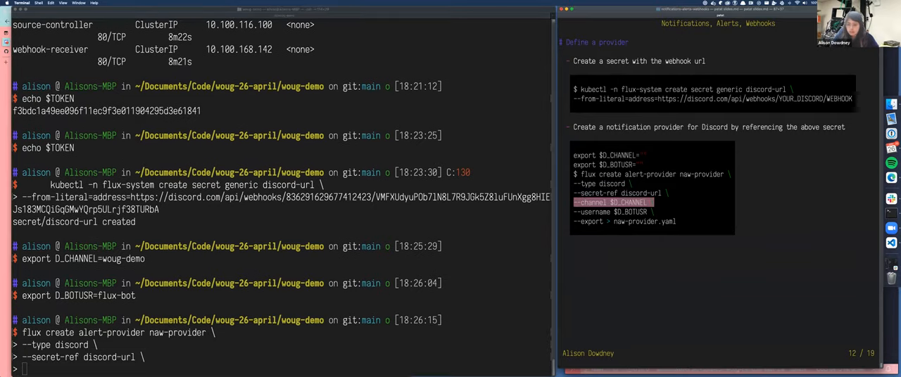
type("--channel $D_CHANNEL \\")
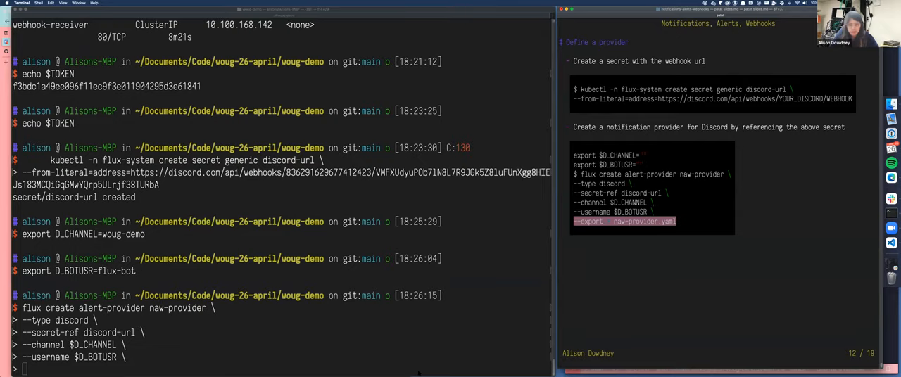
type("--export > naw-provider.yaml")
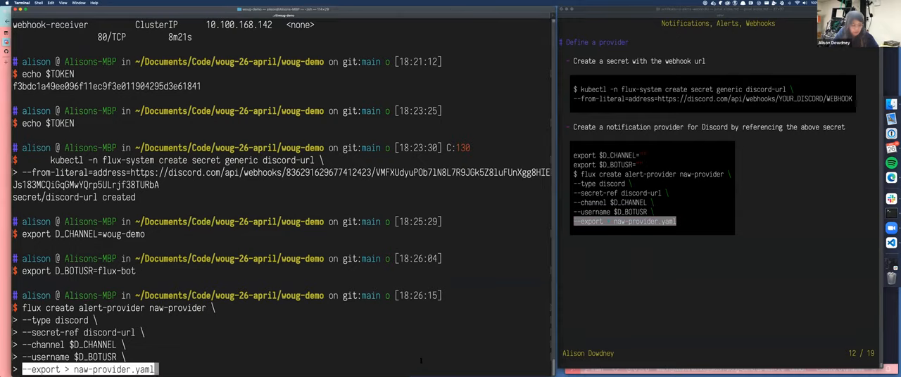
key("Return")
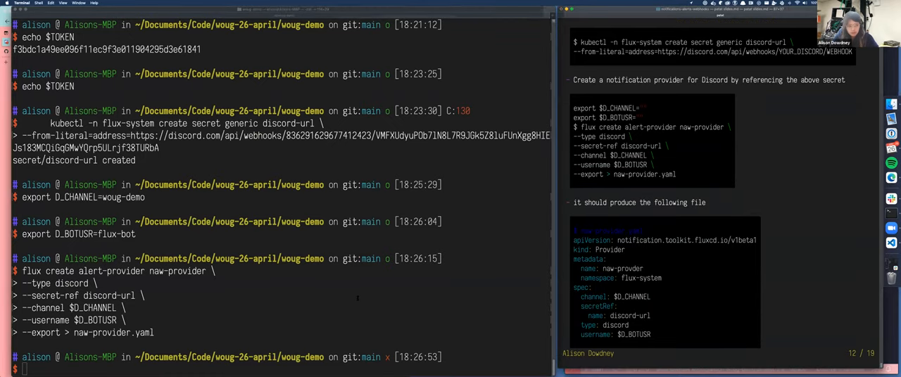
Show naw-provider.yaml: a Discord provider for woug-demo and flux-bot.
type("cat naw-provider.yaml")
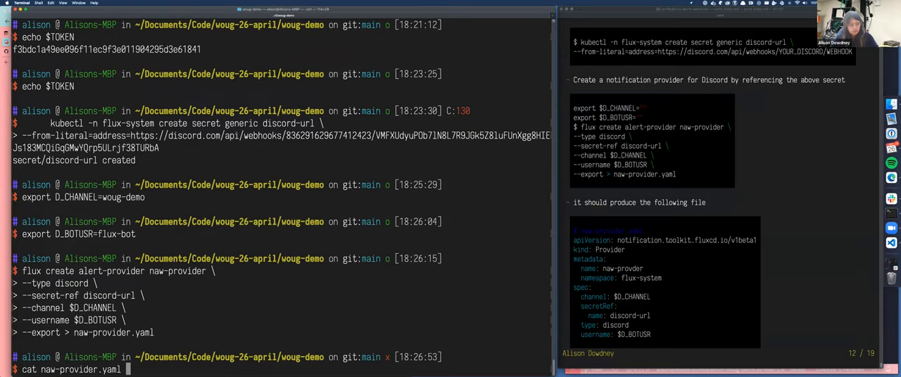
key("Return")
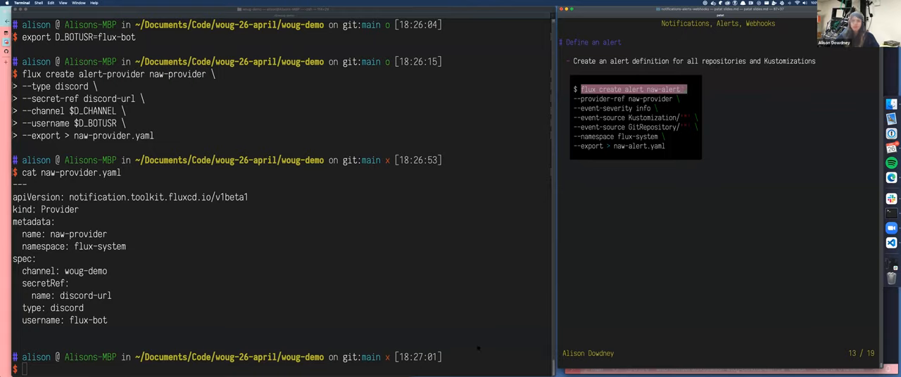
Type flux create alert naw-alert referencing naw-provider with --namespace flux-system.
type("flux create alert naw-alert \\")
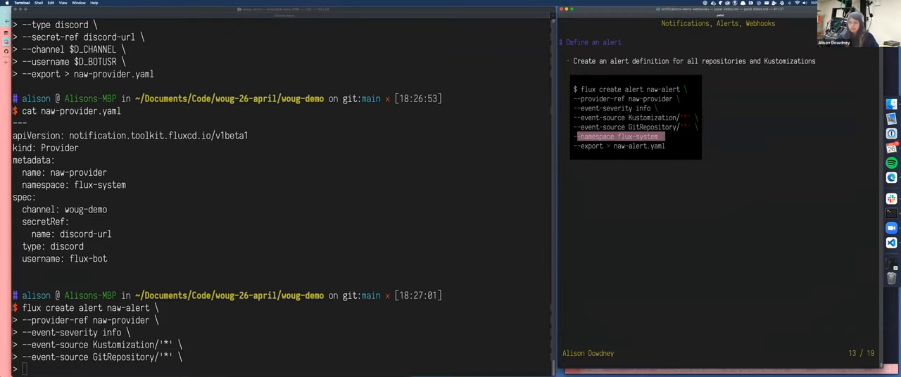
type("--namespace flux-system \\")
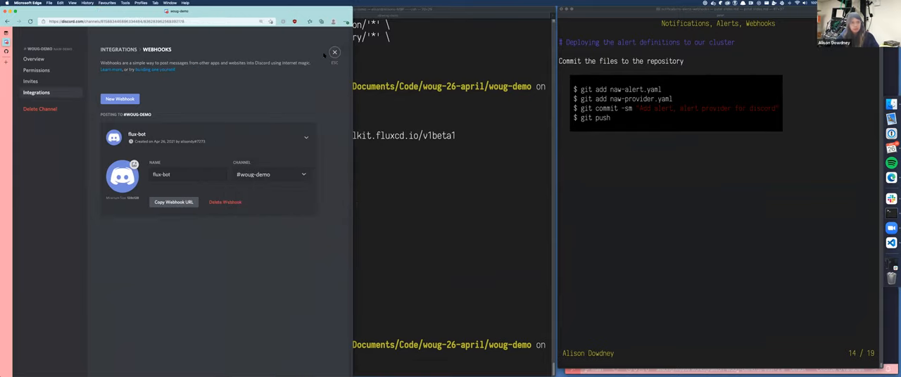
Add naw* files, commit "Add alert, alert provider for discord" and push to main.
left_click(335, 54)
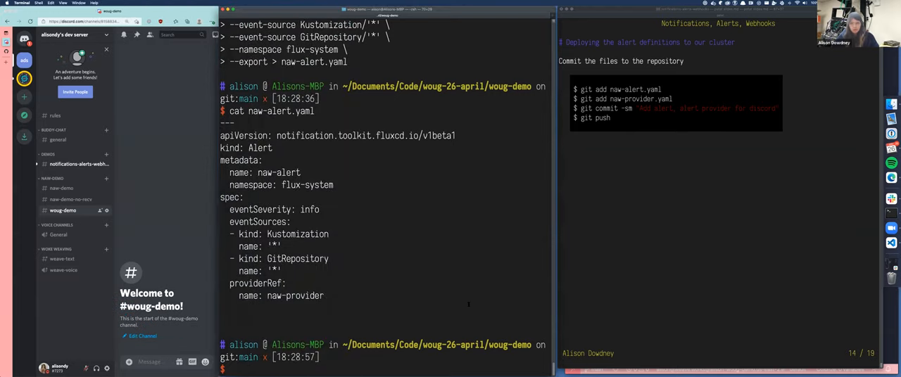
type("giut")
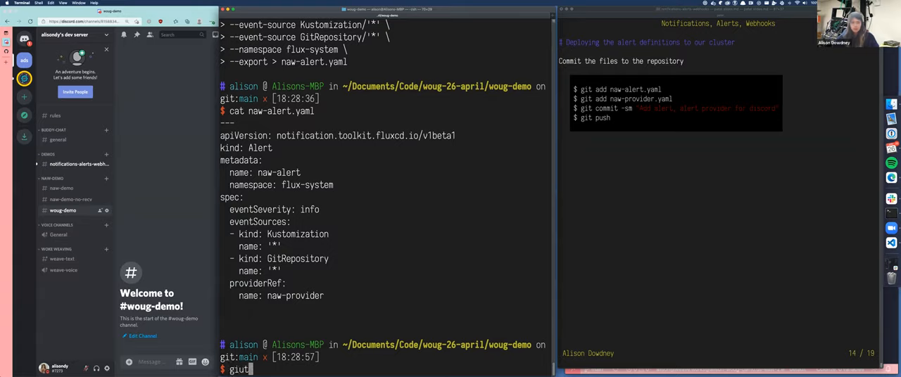
type("git add naw*")
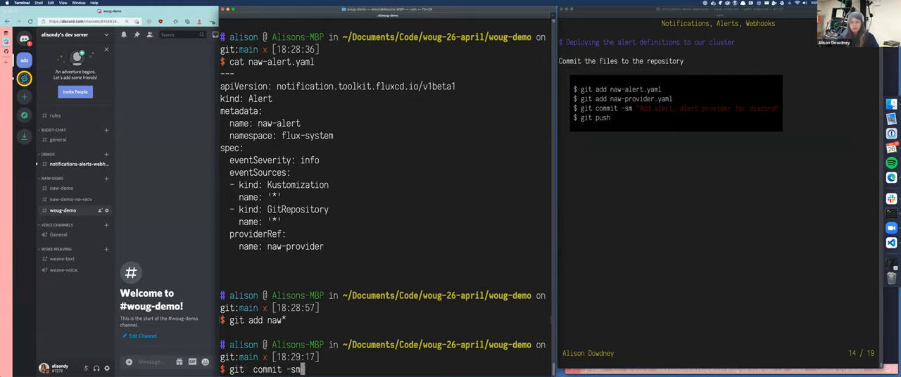
type("\"")
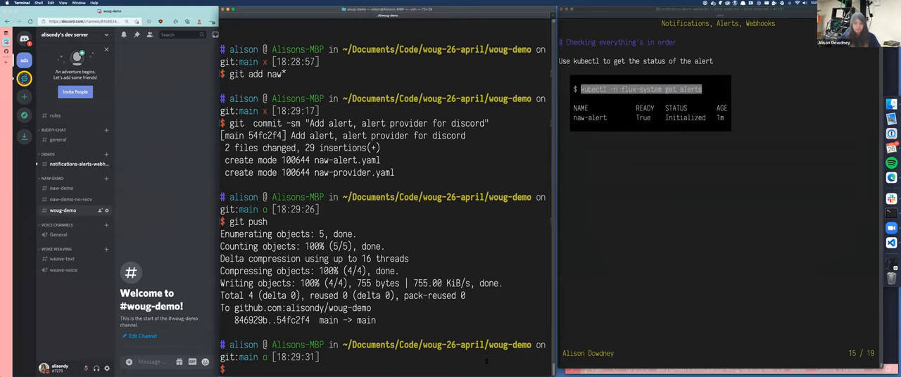
Run kubectl -n flux-system get alerts showing naw-alert True and Initialized.
type("kubectl -n flux-system get alerts")
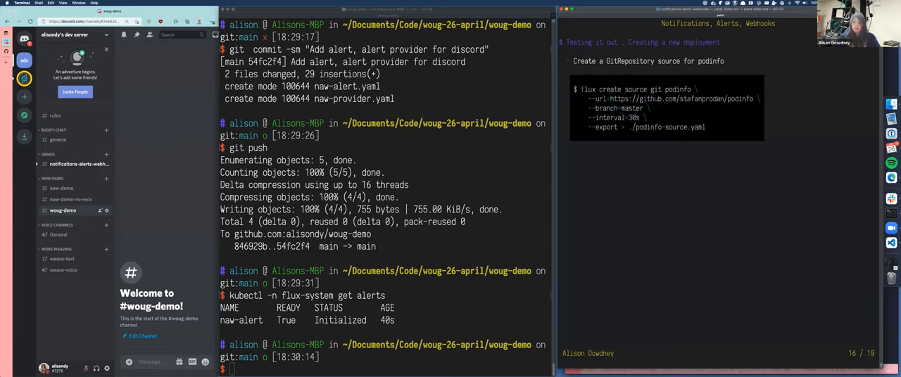
Run flux create source git podinfo and kustomization podinfo with --interval=5m, exported to podinfo-kustomization.yaml.
double_click(637, 90)
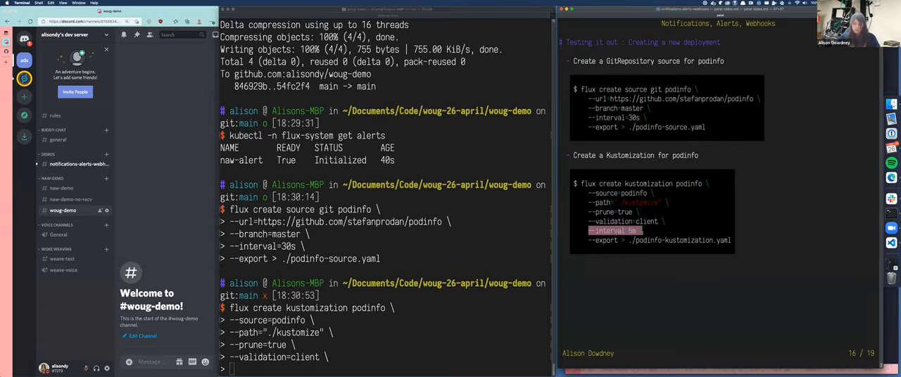
type("--interval=5m \\")
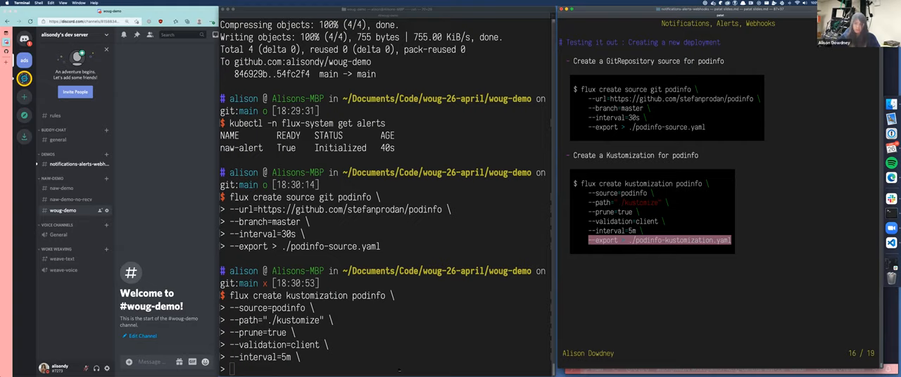
type("--export > ./podinfo-kustomization.yaml")
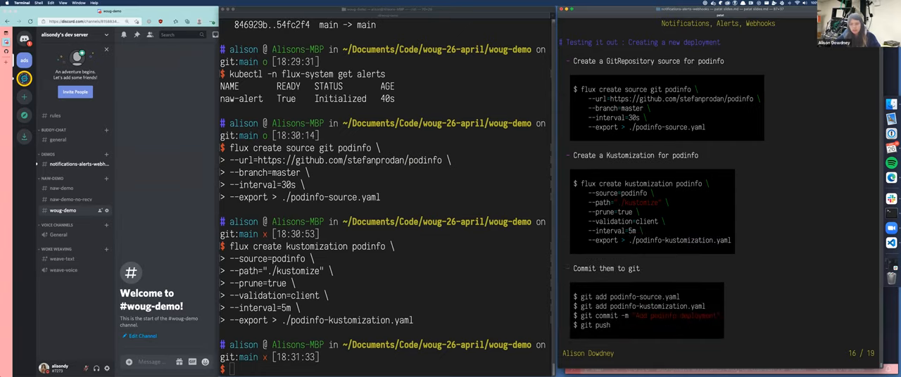
List files, add podinfo*, commit "Add podinfo deployment" and push.
type("ls")
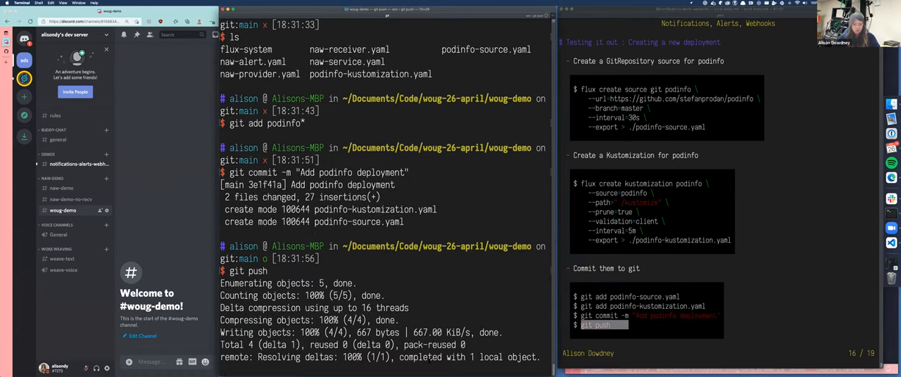
Scroll #woug-demo to flux-bot messages on podinfo GitRepository and Kustomization reconciliation.
scroll("down", 3)
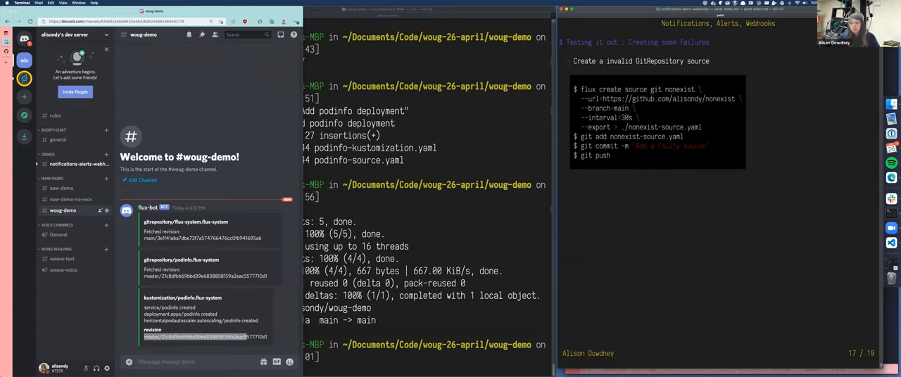
Create nonexist git source as nonexist-source.yaml, commit "Add a faulty source" and push.
double_click(636, 90)
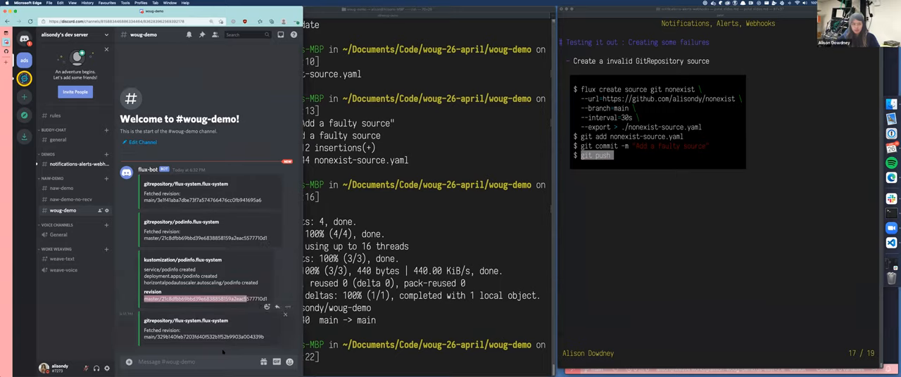
Reveal the newest flux-bot error reporting the nonexistent GitRepository source failing to clone.
scroll("down", 3)
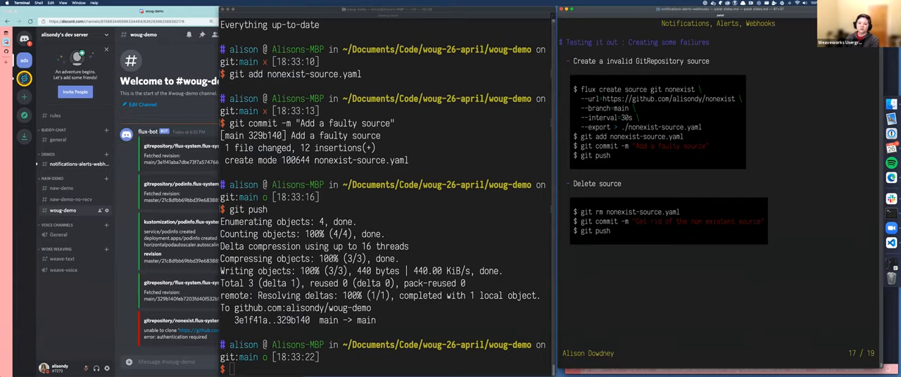
Pick up the slide's commands to add, commit "Add a faulty source" and push nonexist-source.yaml.
double_click(628, 212)
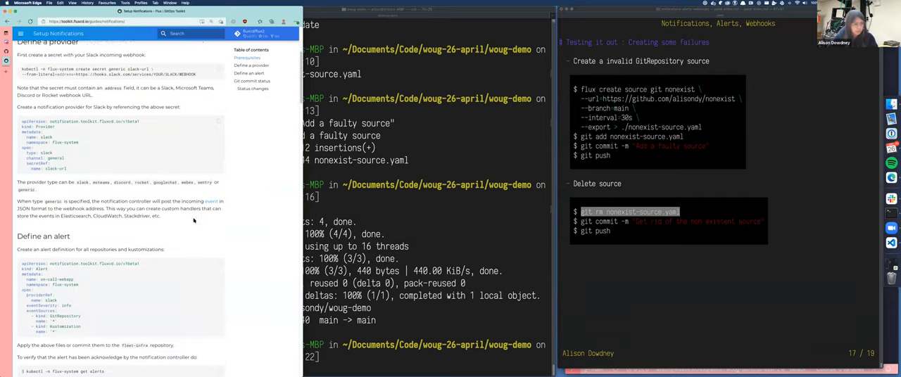
scroll("down", 3)
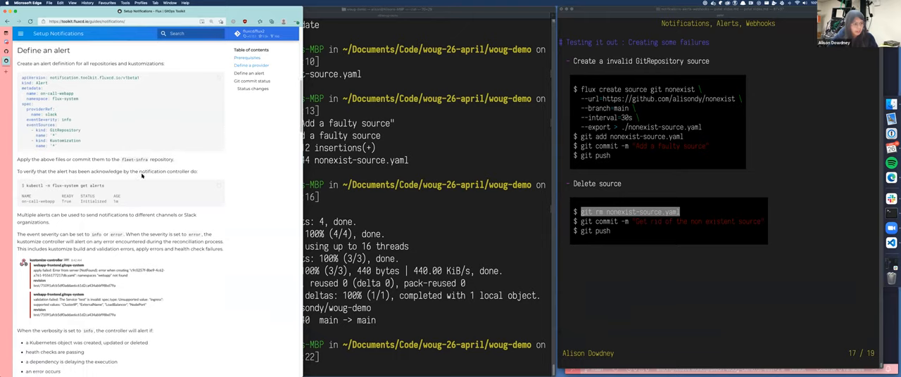
scroll("down", 3)
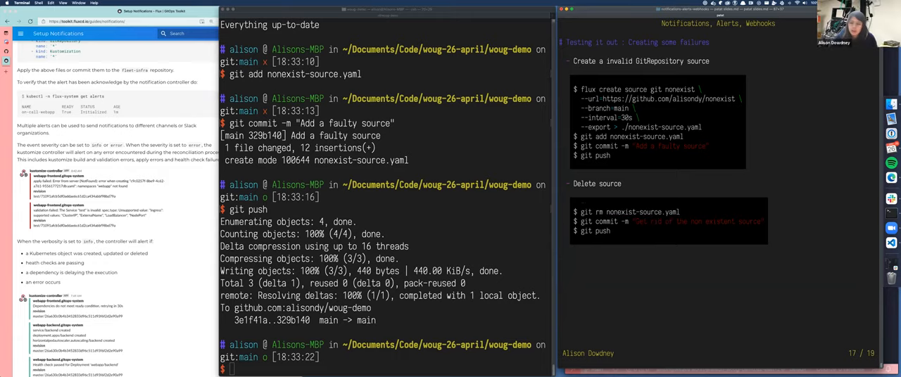
Remove nonexist-source.yaml, commit "Get rid of the non existent source" and push to main.
double_click(630, 211)
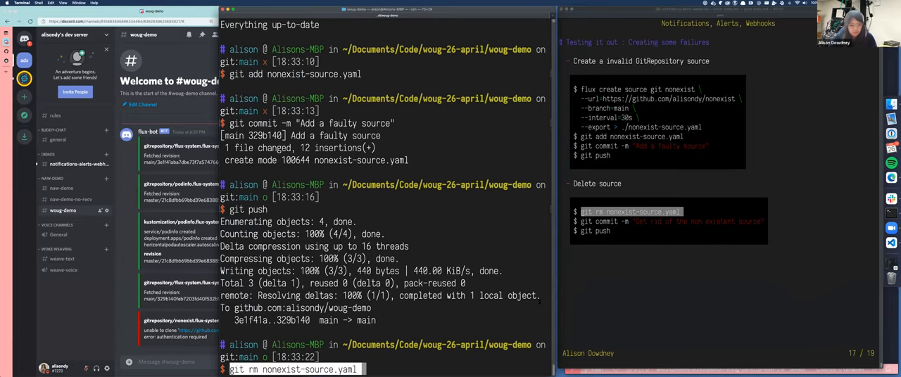
key("Return")
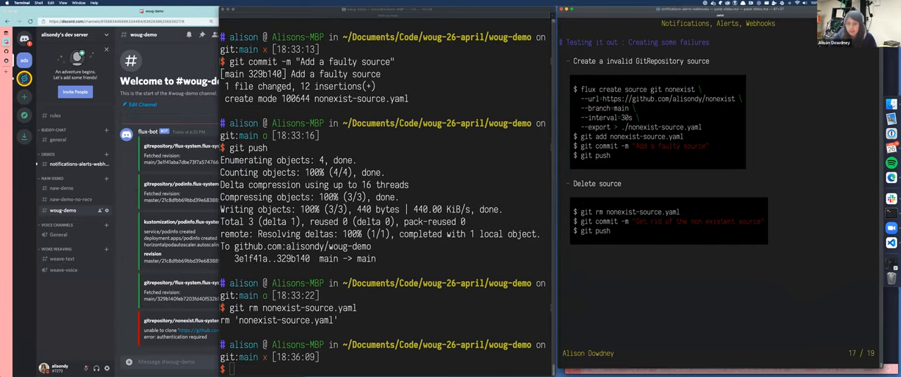
double_click(673, 222)
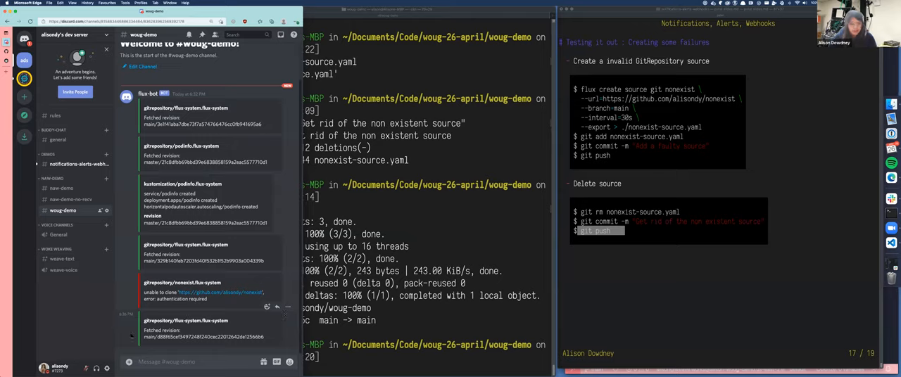
scroll("down", 3)
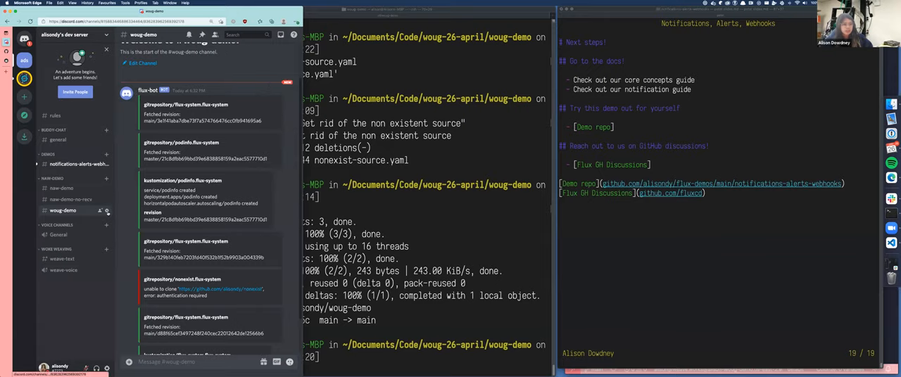
Show the flux-bot webhook under the #woug-demo channel's Integrations settings.
left_click(107, 211)
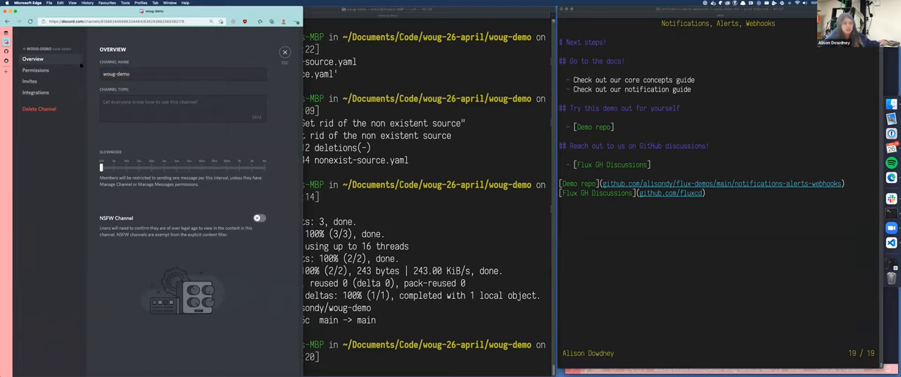
left_click(35, 93)
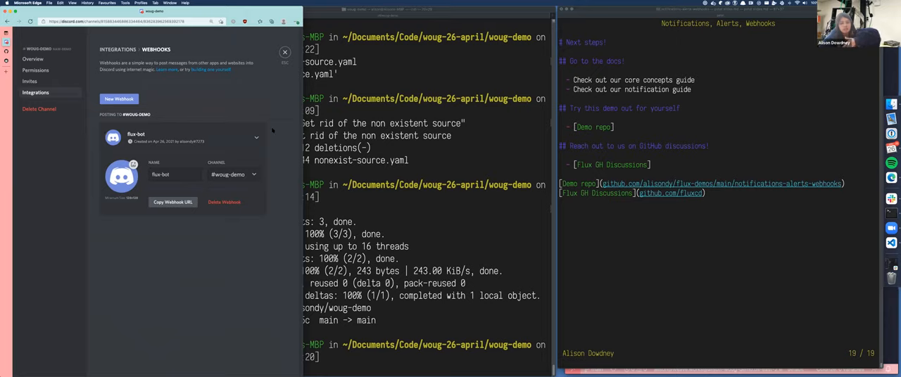
mouse_move(245, 186)
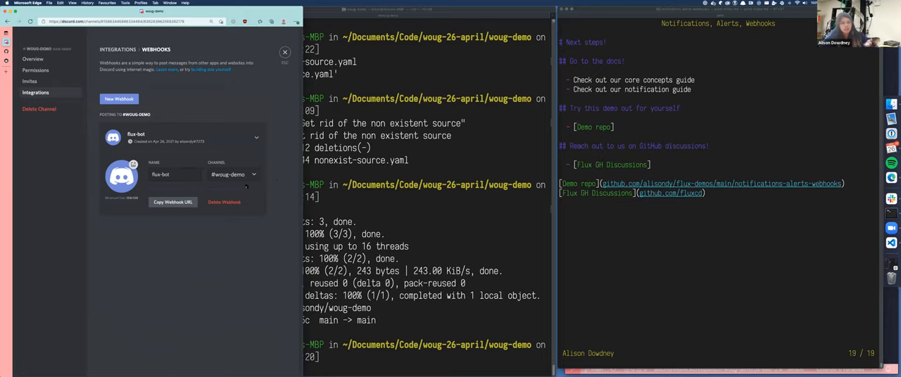
left_click(284, 52)
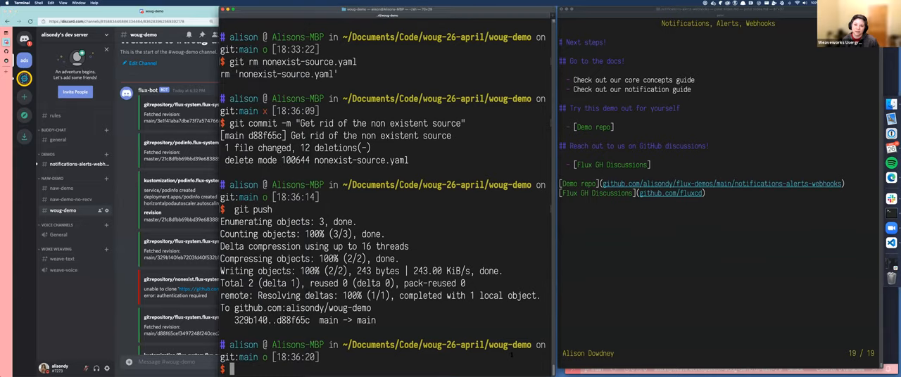
Enter 'flux --versoi' at the prompt as a version check, left unrun.
type("flux")
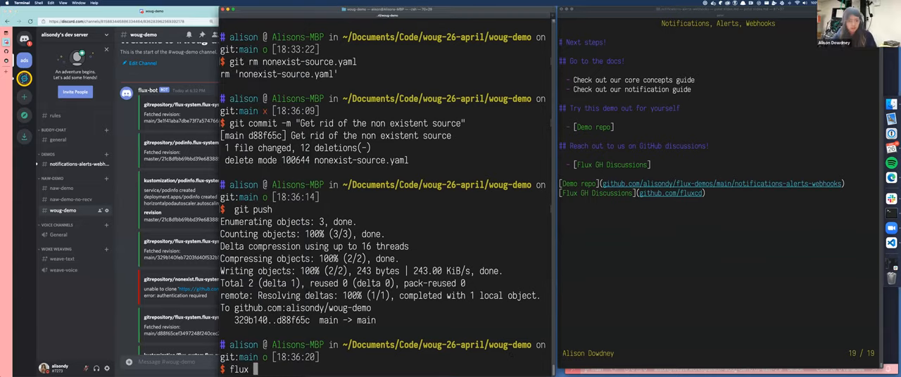
type("--versoi")
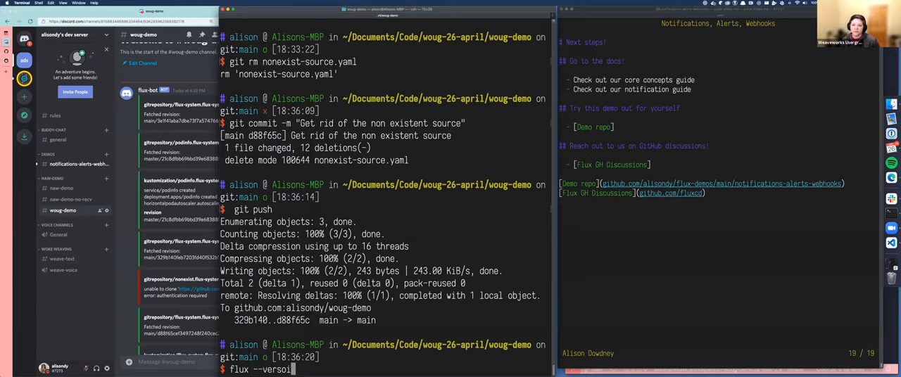